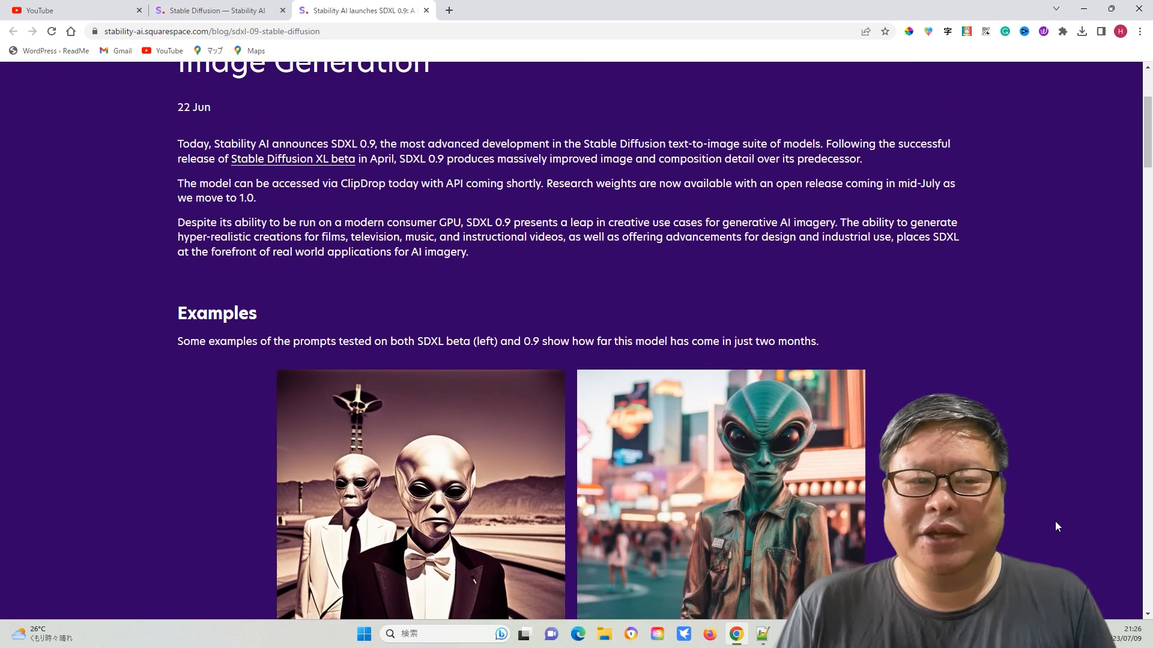
Browse the Available extensions, searching 'prom', then return to the Installed list.
{"action": "scroll", "scroll_direction": "down", "scroll_amount": 3}
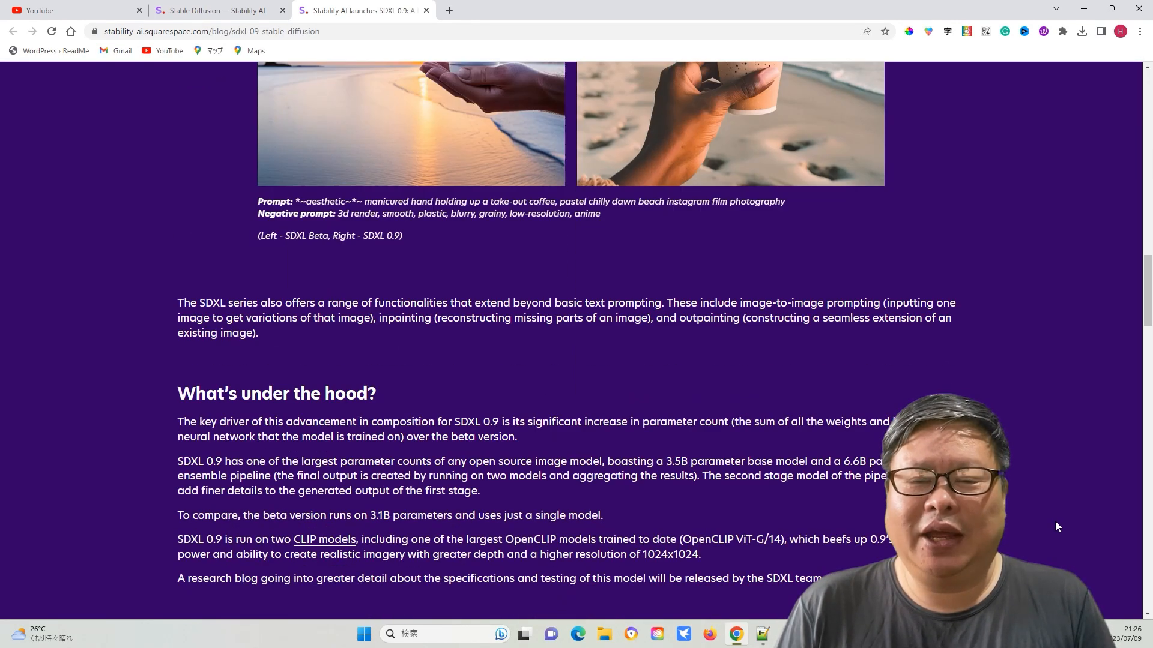
{"action": "scroll", "scroll_direction": "down", "scroll_amount": 3}
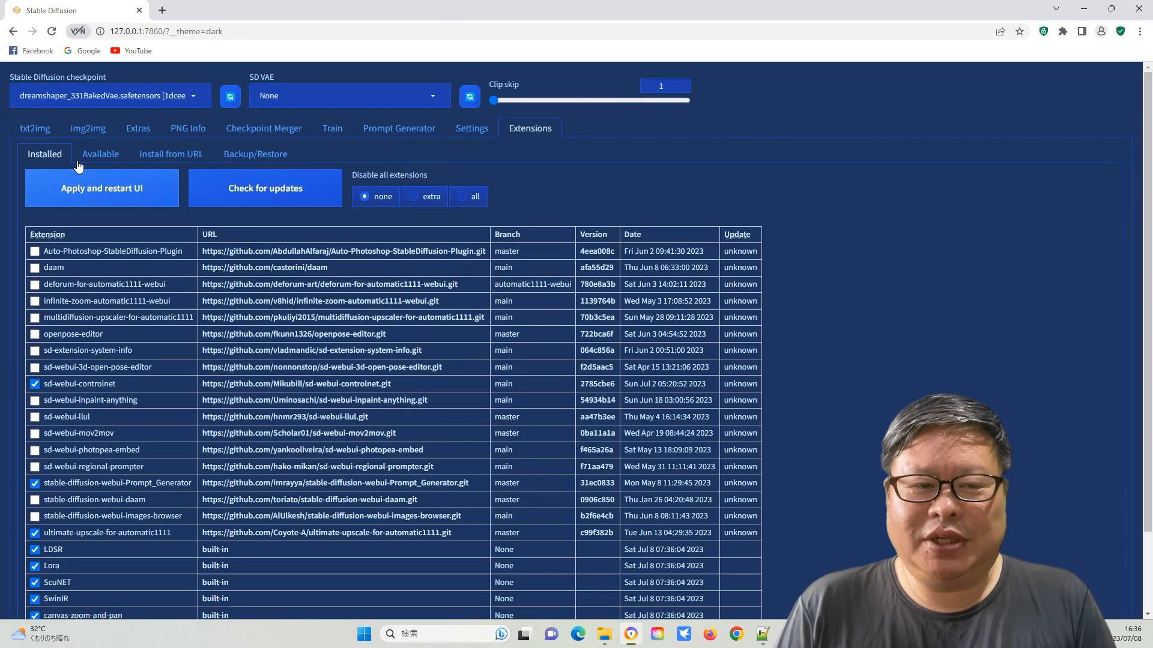
{"action": "left_click", "coordinate": [101, 154]}
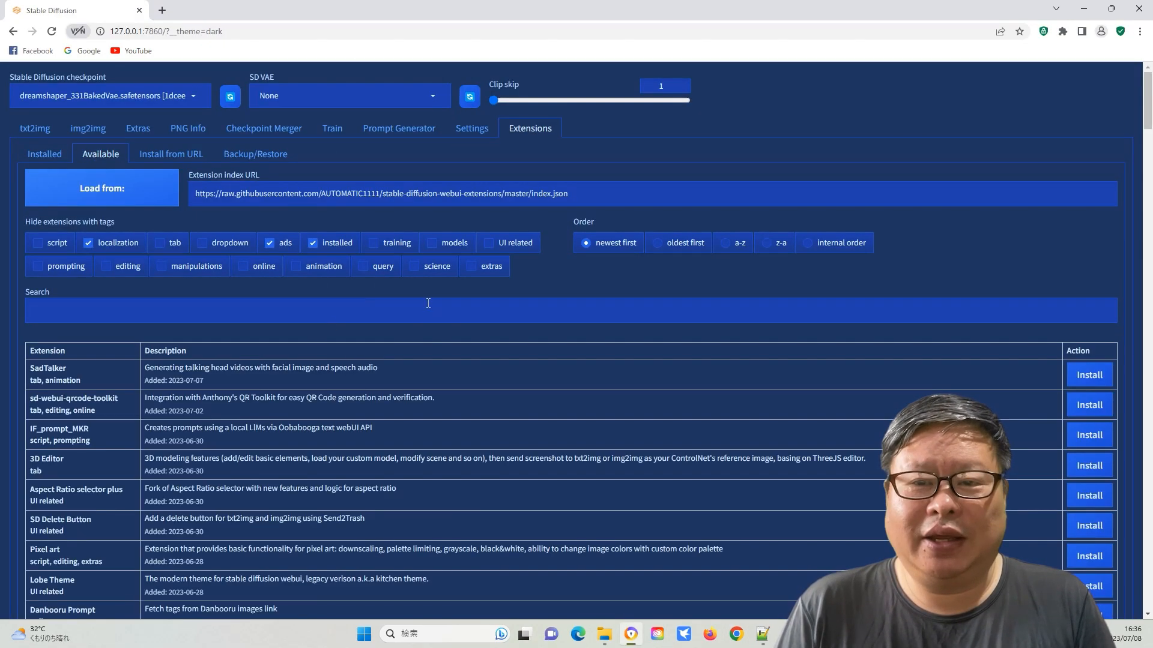
{"action": "type", "text": "prompt ge"}
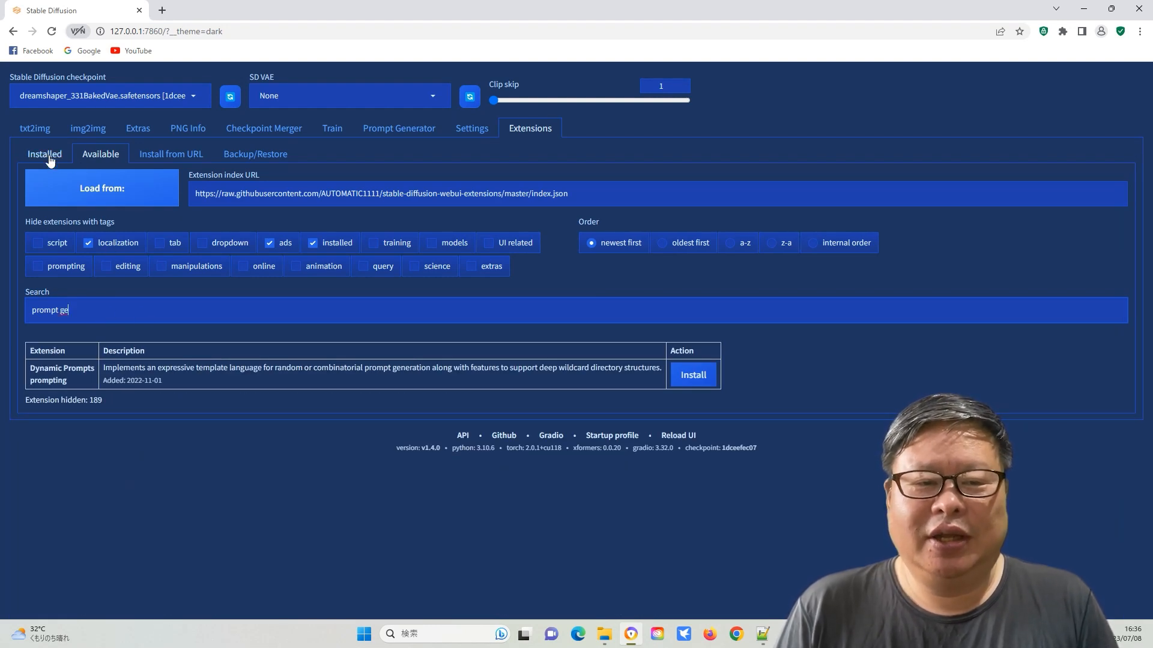
{"action": "left_click", "coordinate": [45, 154]}
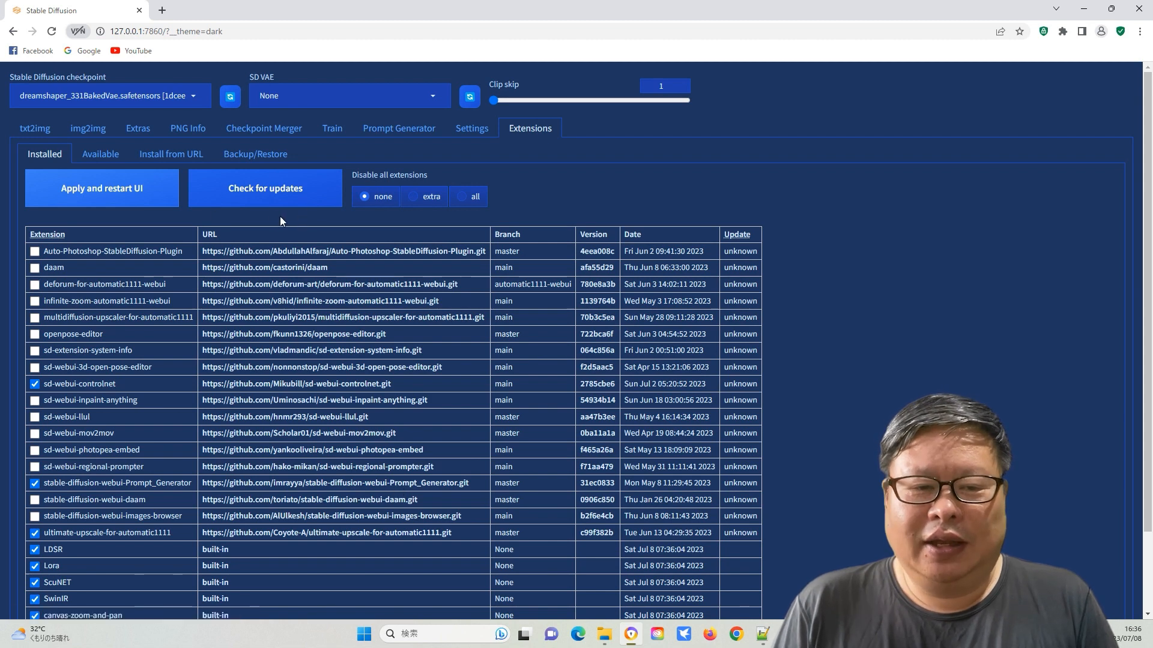
Check installed extensions for updates and apply them with a UI restart.
{"action": "left_click", "coordinate": [264, 187]}
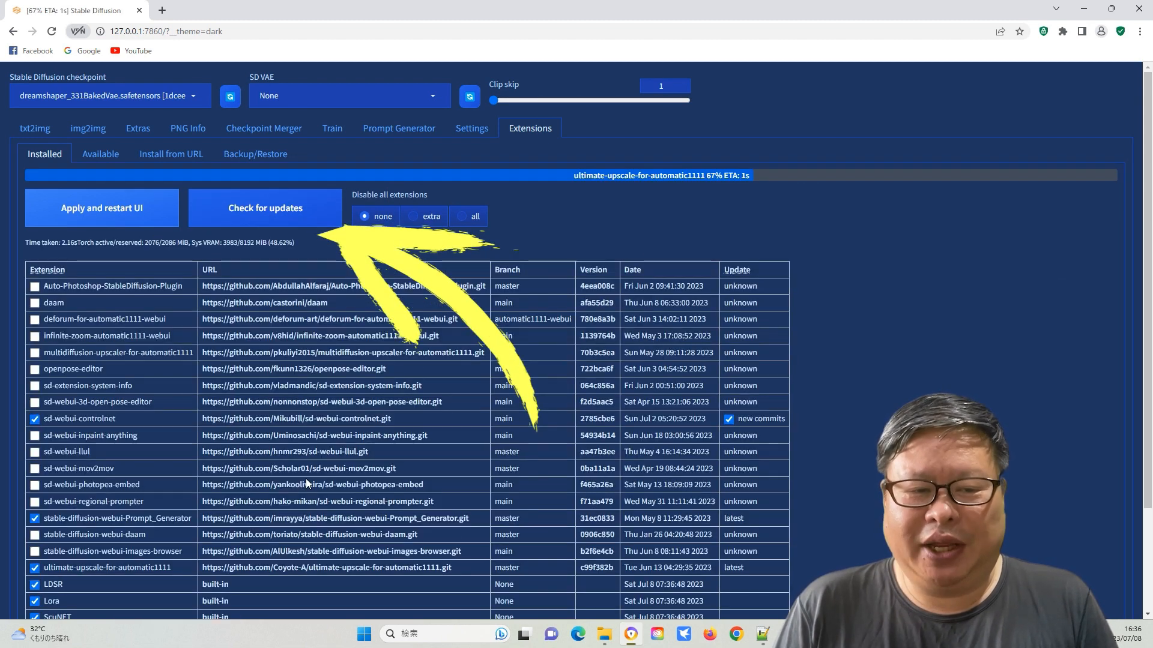
{"action": "left_click", "coordinate": [101, 208]}
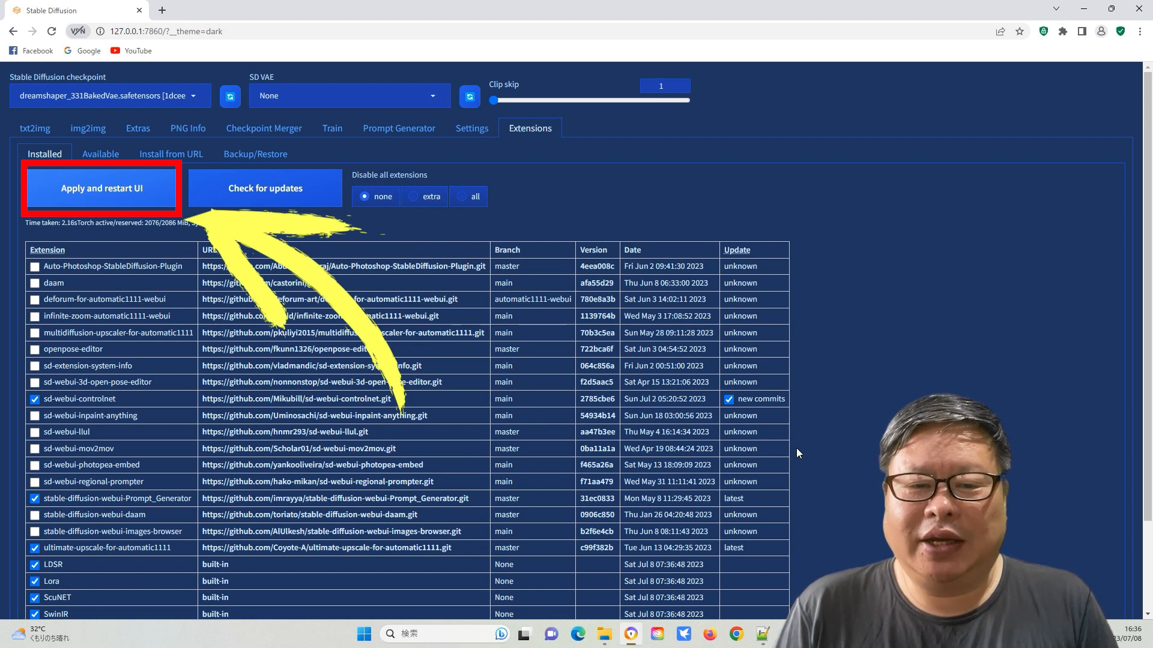
{"action": "left_click", "coordinate": [101, 189]}
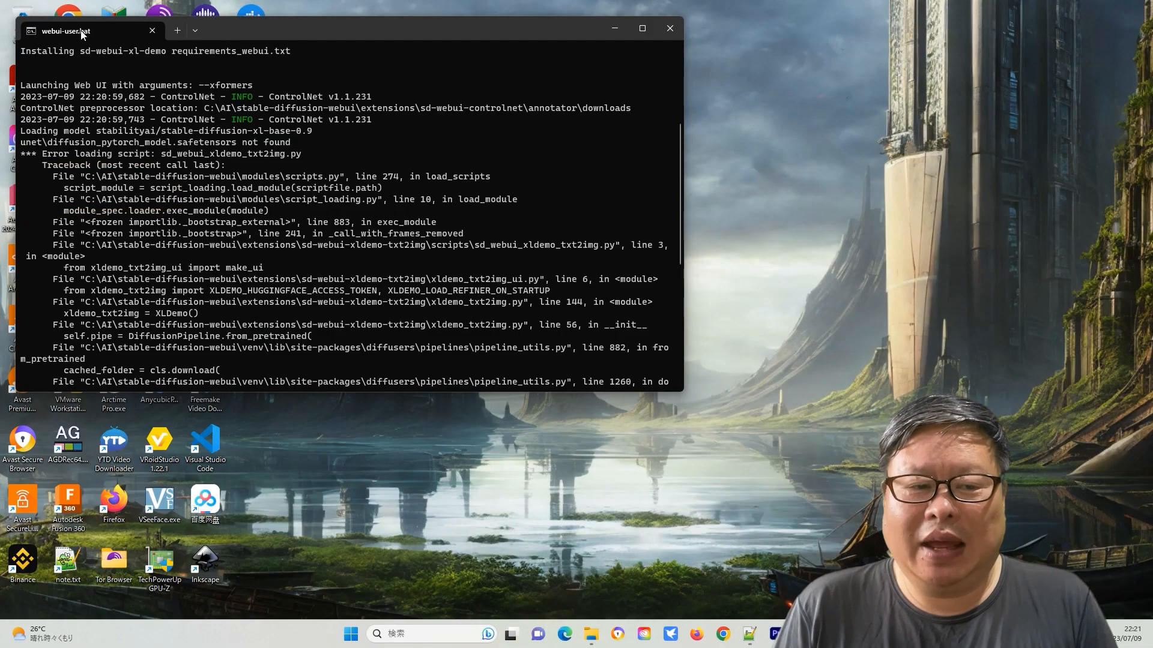
Scroll the webui-user.bat console log as the Web UI relaunches.
{"action": "scroll", "scroll_direction": "down", "scroll_amount": 3}
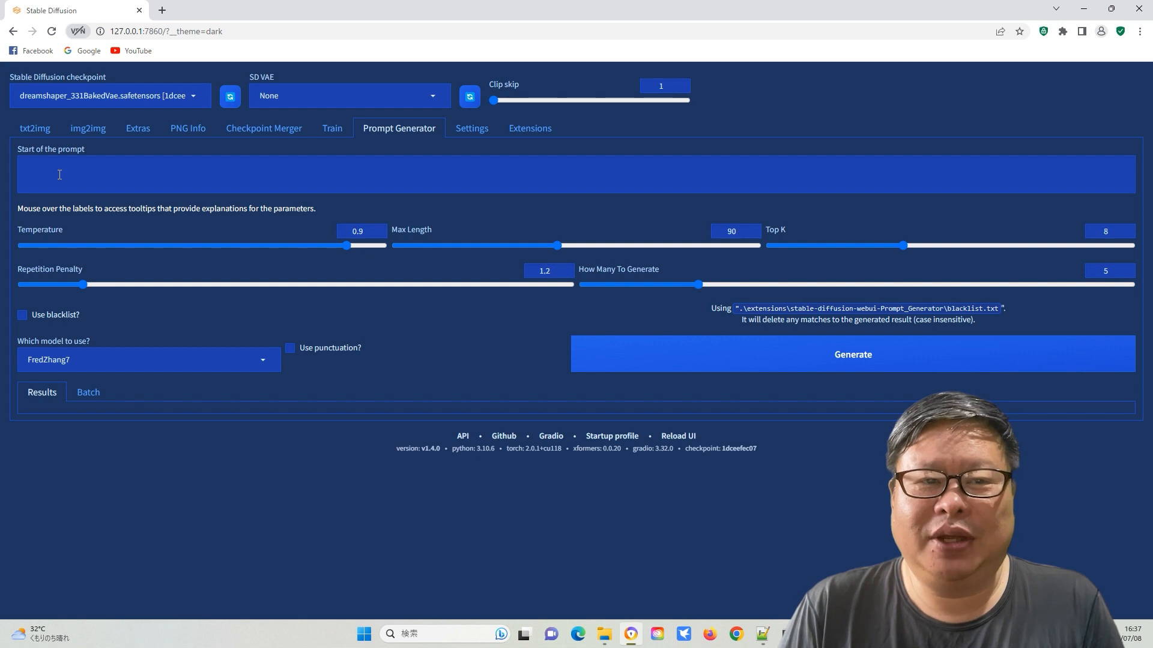
Generate a prompt batch from 'a man' and load batch_prompt.txt into txt2img's Prompts from file script.
{"action": "type", "text": "a man fly in the sky, full body shot"}
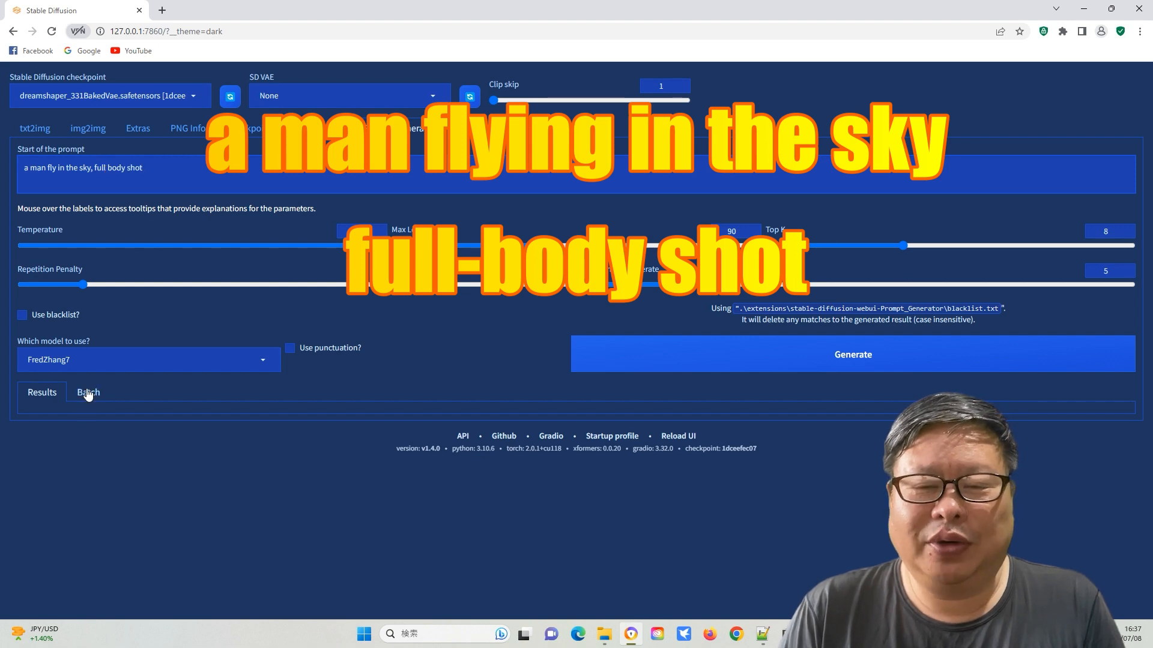
{"action": "left_click", "coordinate": [844, 354]}
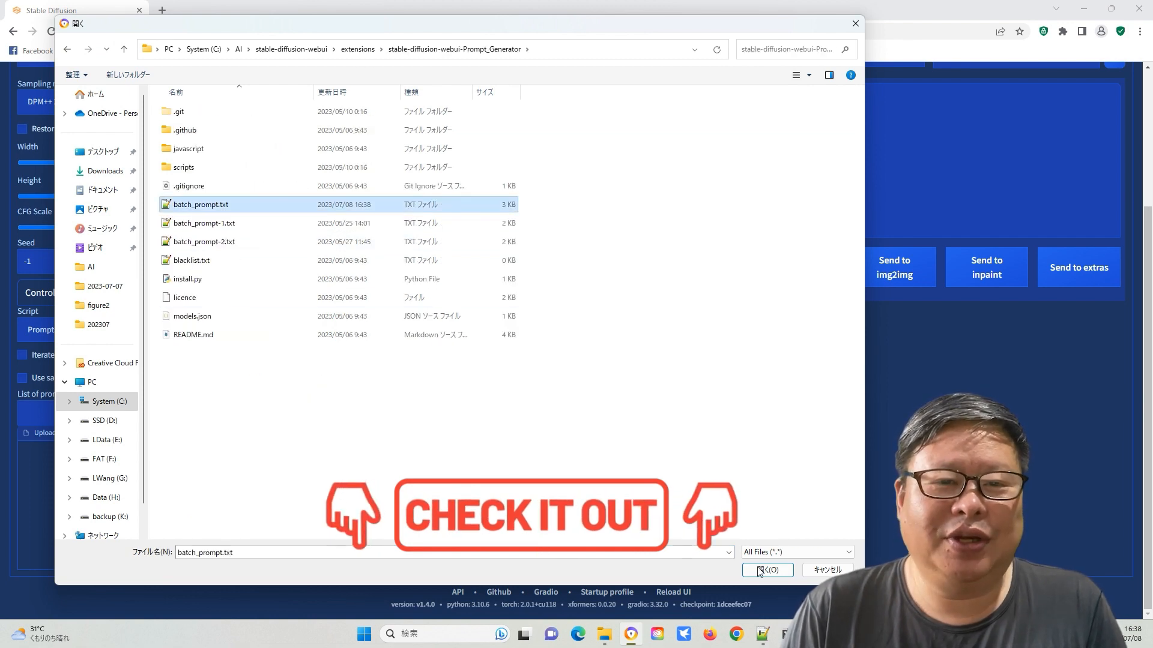
{"action": "left_click", "coordinate": [768, 569]}
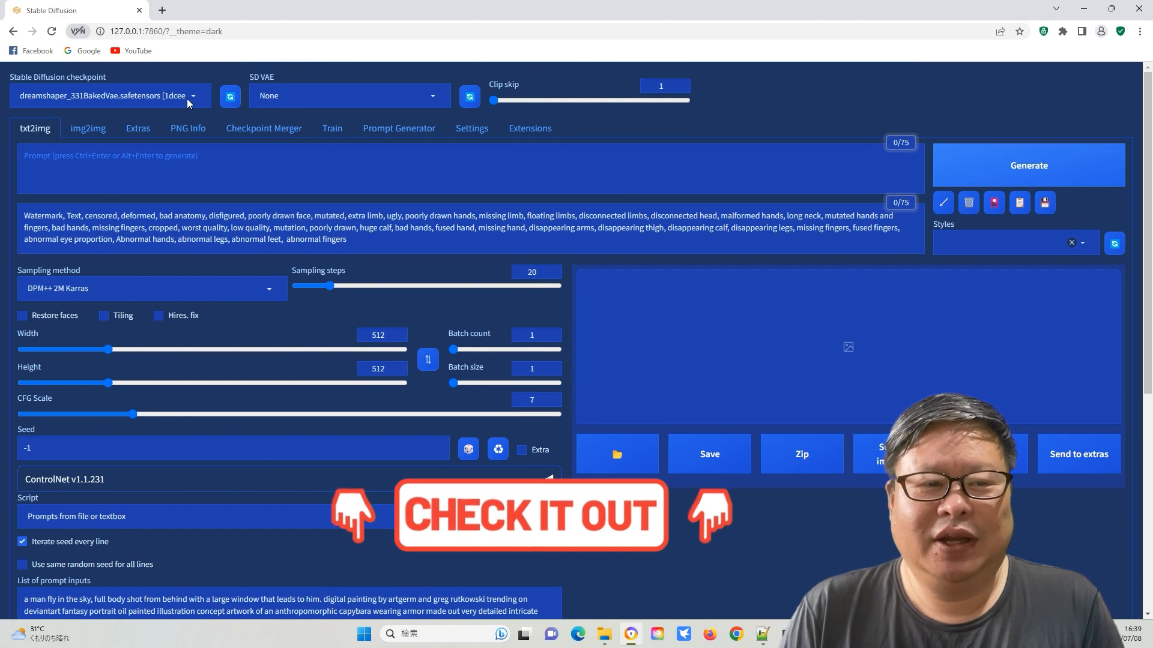
Generate two rounds of images from the listed prompts.
{"action": "left_click", "coordinate": [1028, 165]}
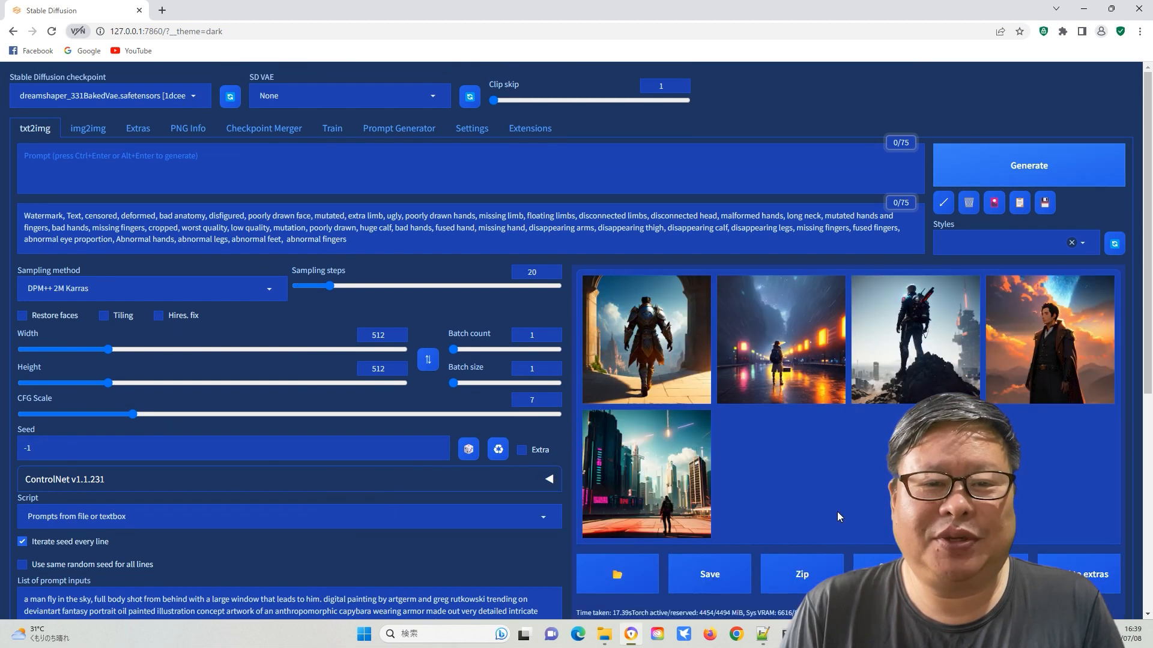
{"action": "left_click", "coordinate": [1028, 165]}
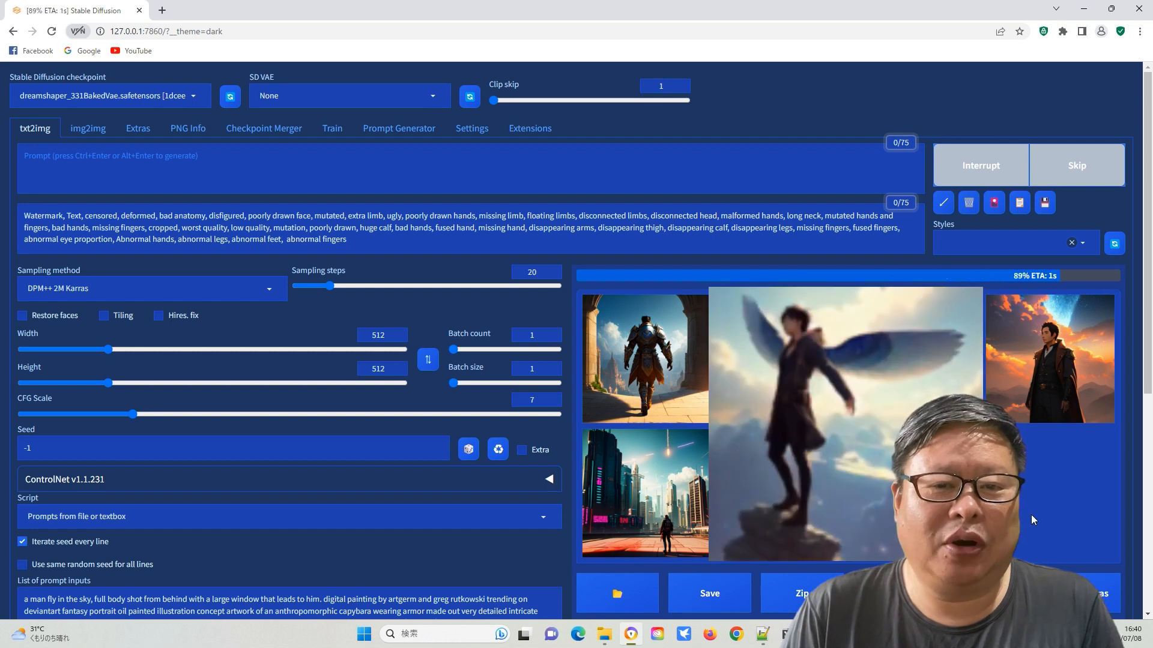
Read the winged image's parameters in PNG Info and send it with its prompt to img2img.
{"action": "left_click", "coordinate": [188, 128]}
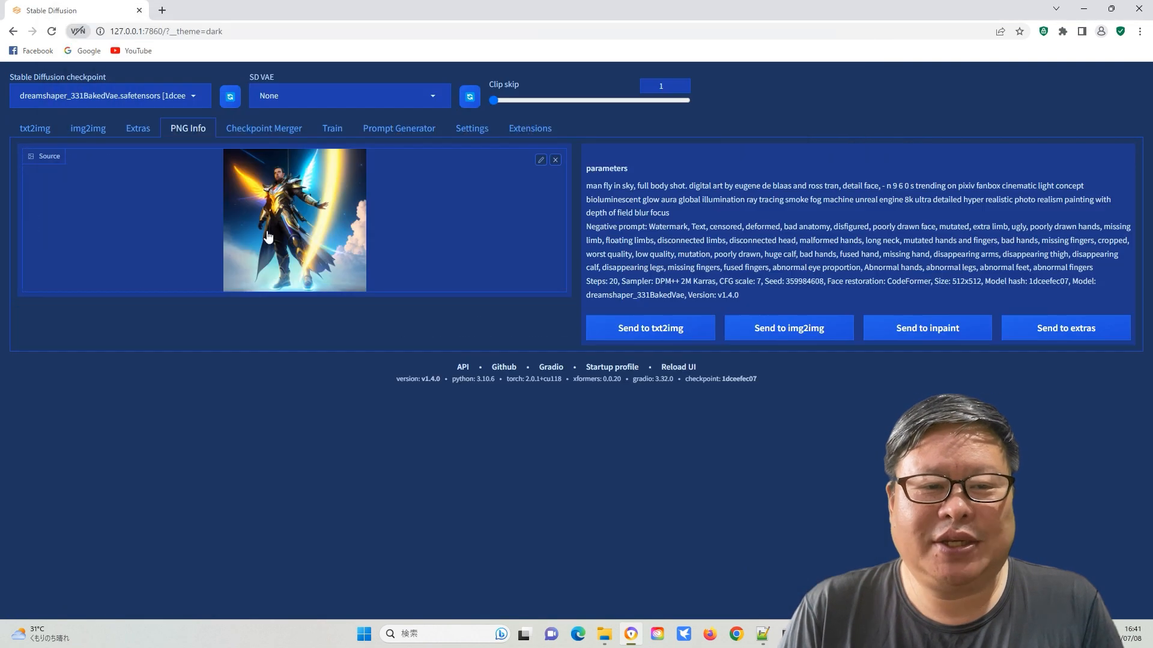
{"action": "left_click", "coordinate": [787, 328]}
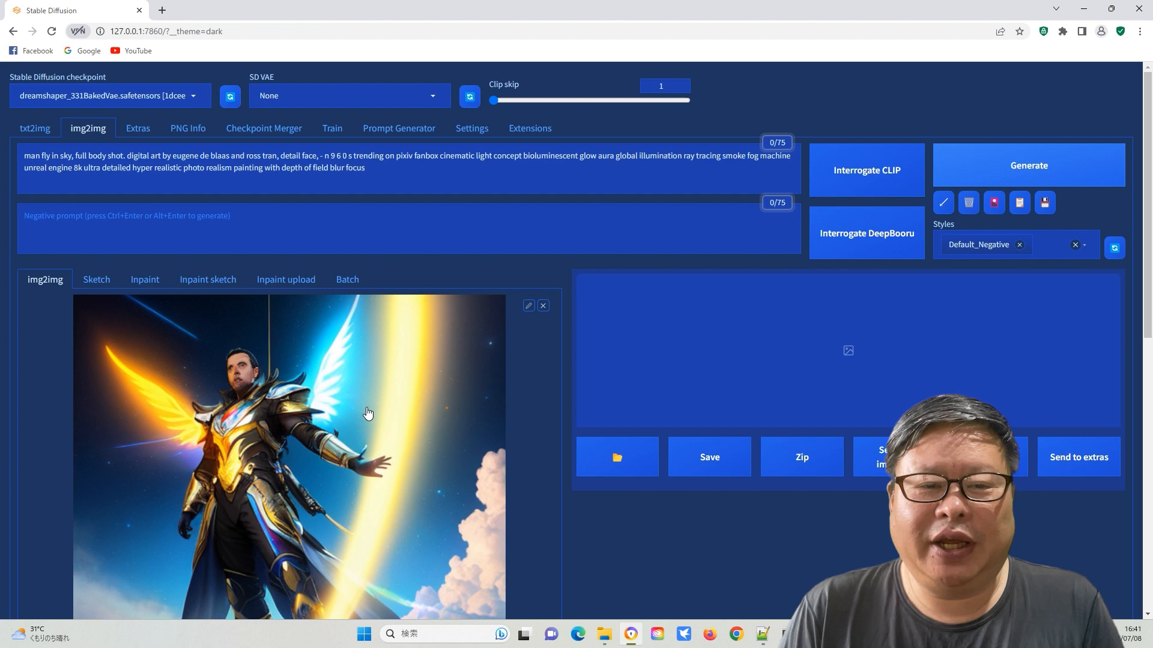
{"action": "scroll", "scroll_direction": "down", "scroll_amount": 3}
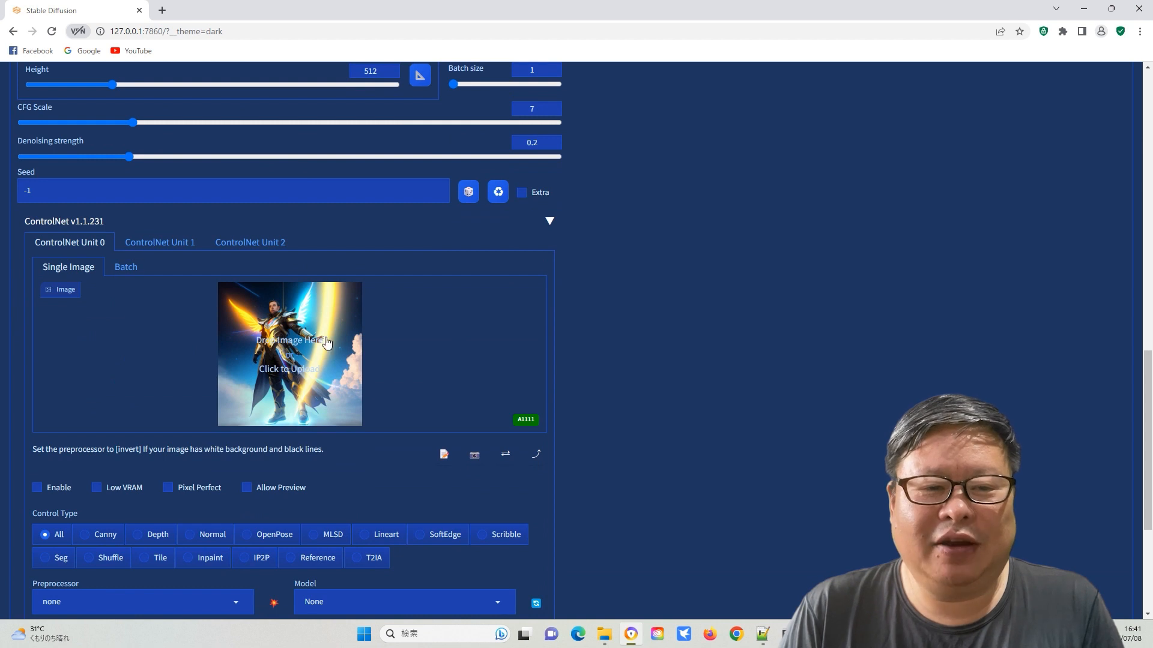
Enable ControlNet Tile on the image and choose an upscaling script.
{"action": "left_click", "coordinate": [38, 489]}
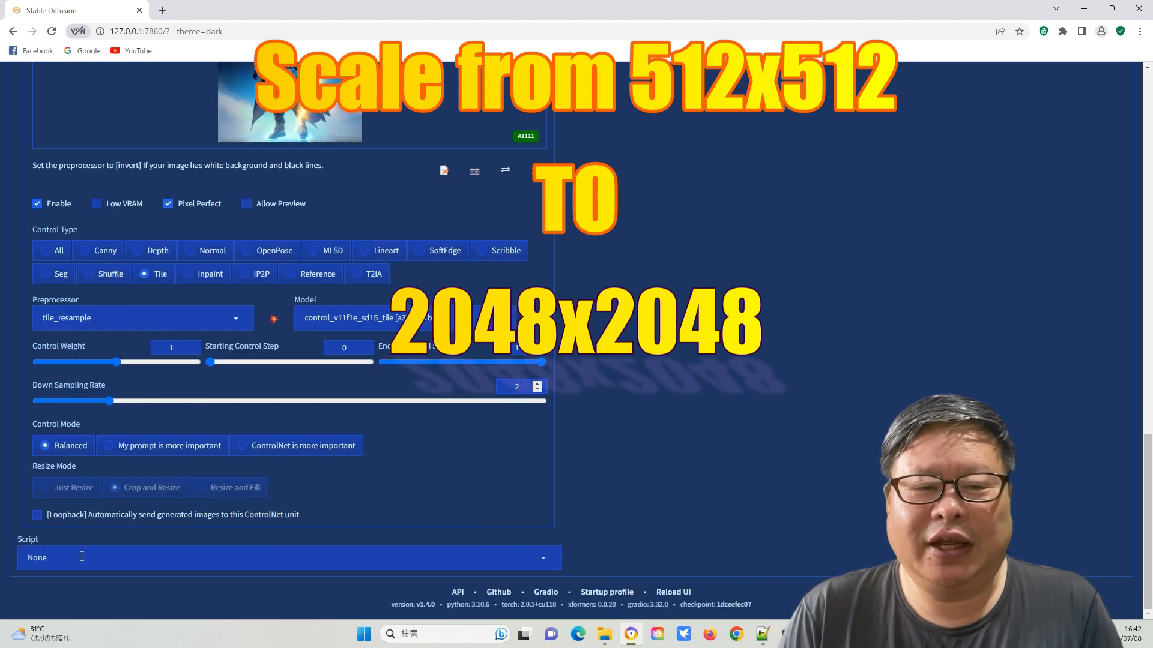
{"action": "left_click", "coordinate": [287, 557]}
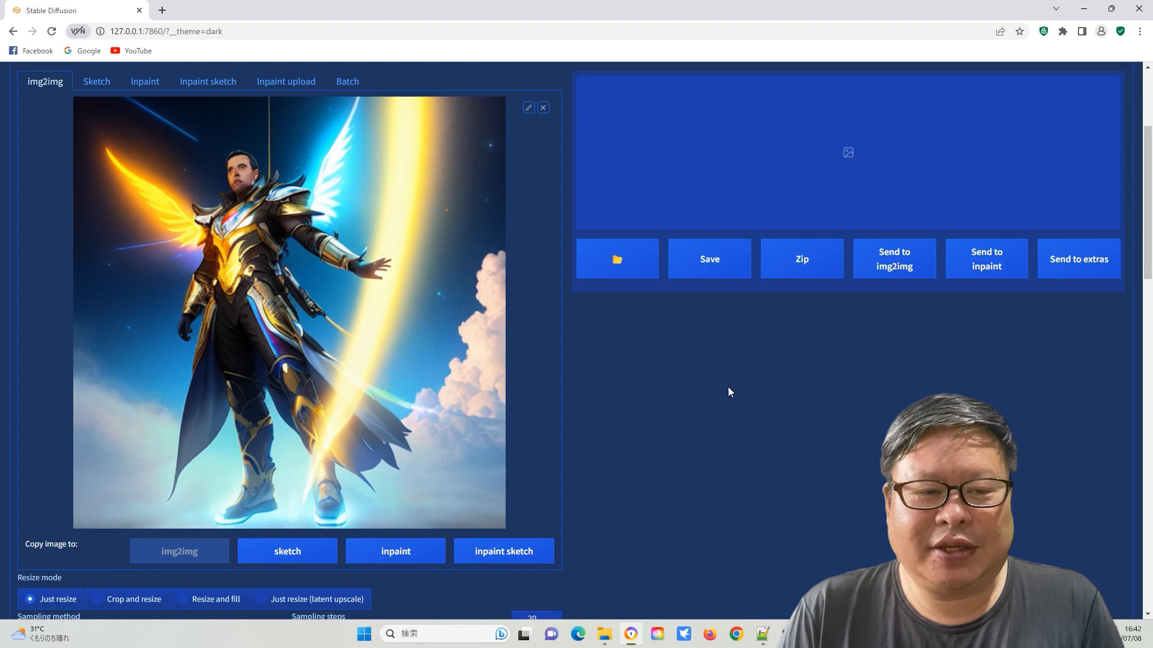
{"action": "scroll", "scroll_direction": "down", "scroll_amount": 3}
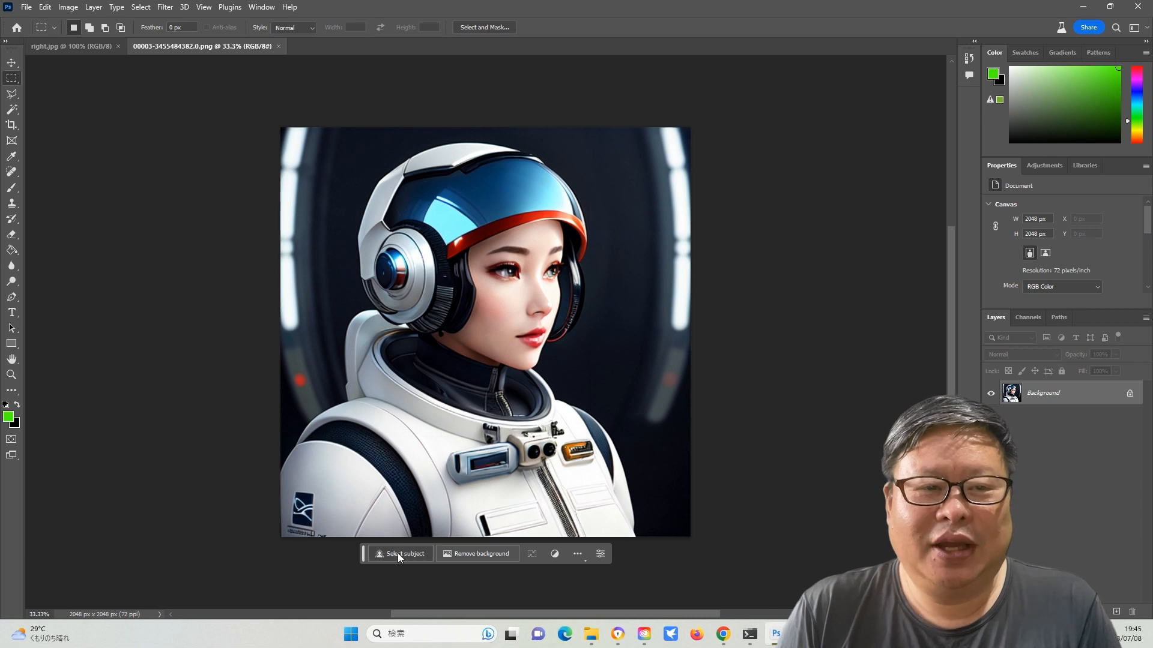
Copy the face from right.jpg into the astronaut image and shrink it to fit inside the helmet.
{"action": "left_click", "coordinate": [70, 46]}
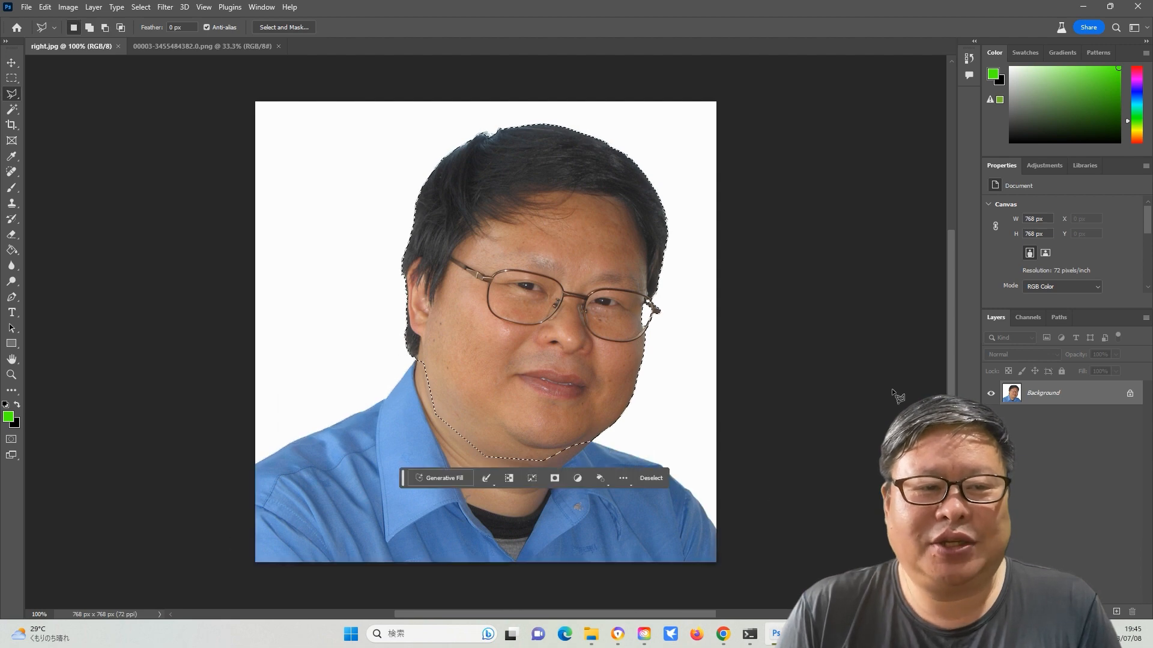
{"action": "left_click", "coordinate": [206, 46]}
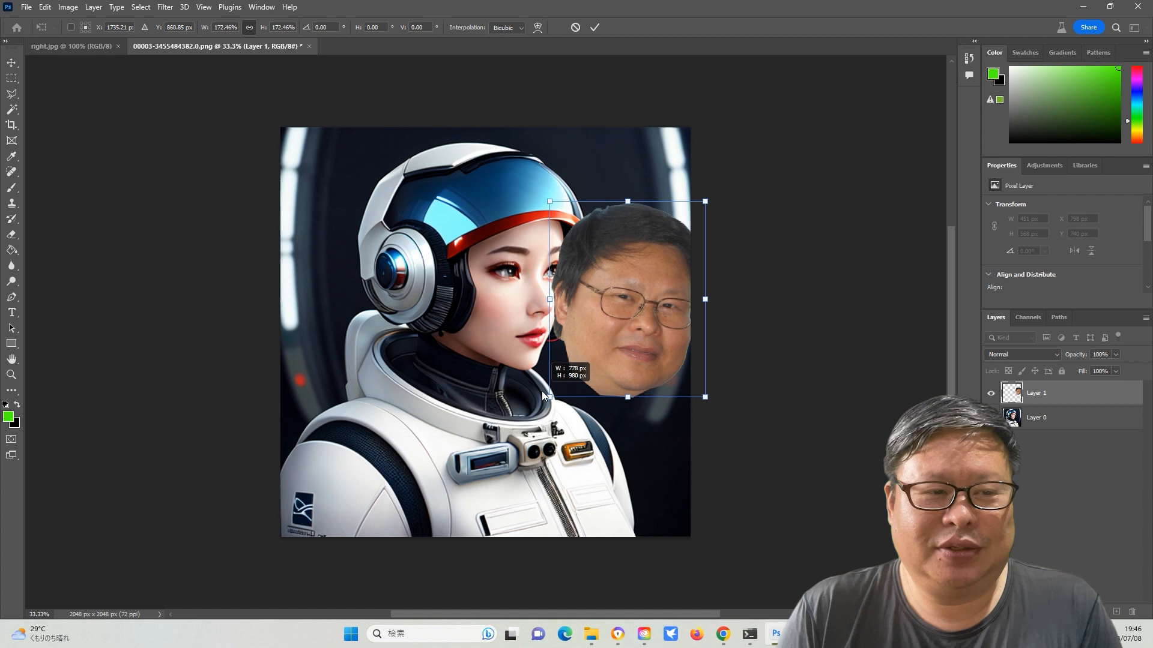
{"action": "left_click_drag", "start_coordinate": [627, 298], "coordinate": [505, 278]}
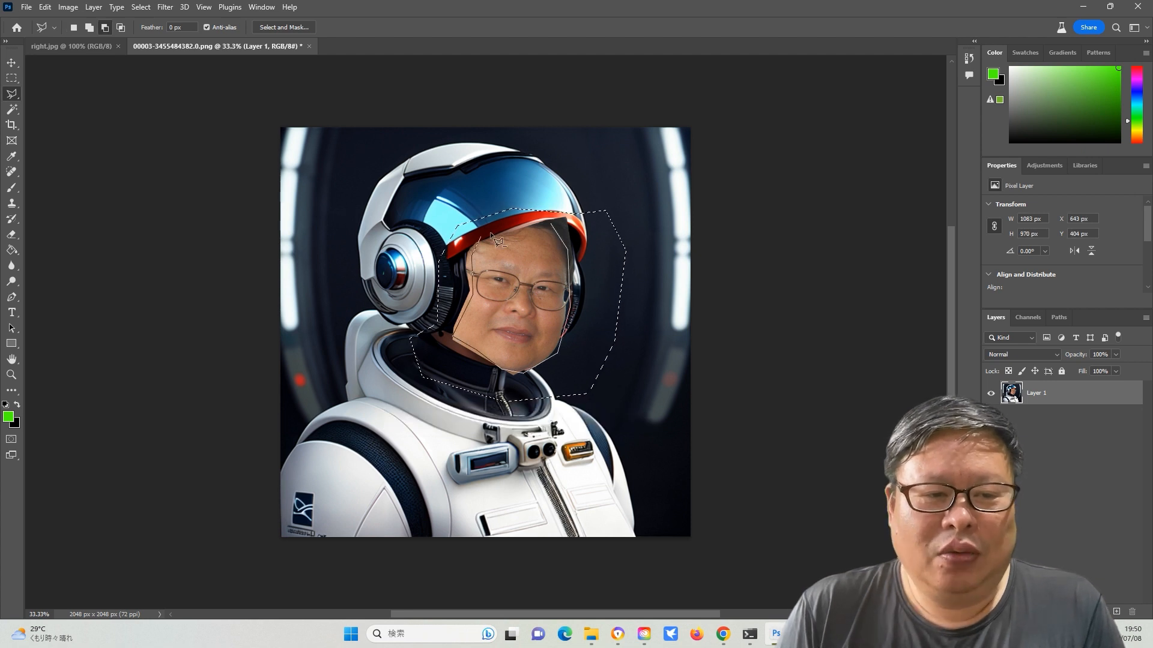
{"action": "left_click", "coordinate": [1079, 260]}
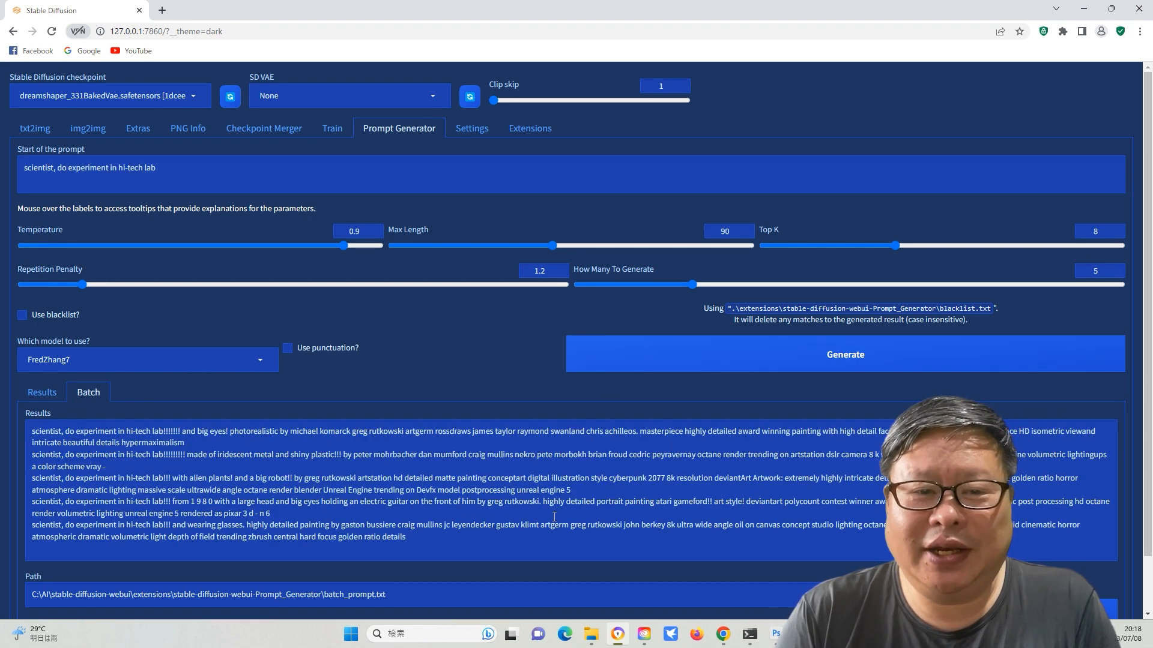
{"action": "left_click", "coordinate": [33, 129]}
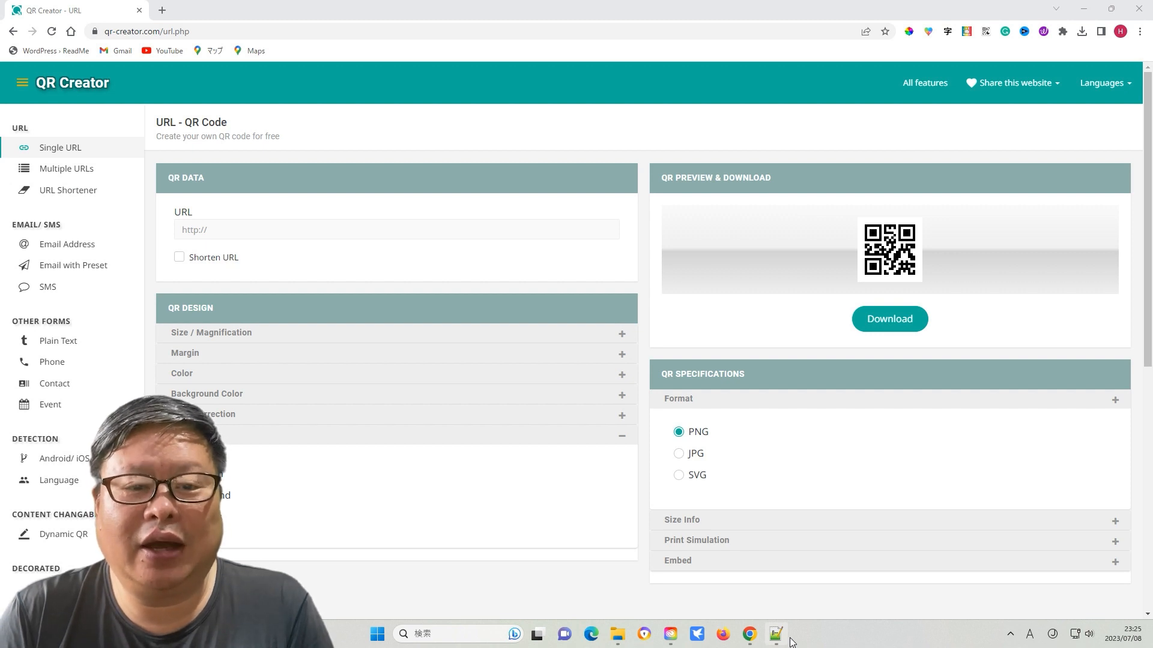
{"action": "type", "text": "https://www.youtube.com/@tubeunderdeveloped"}
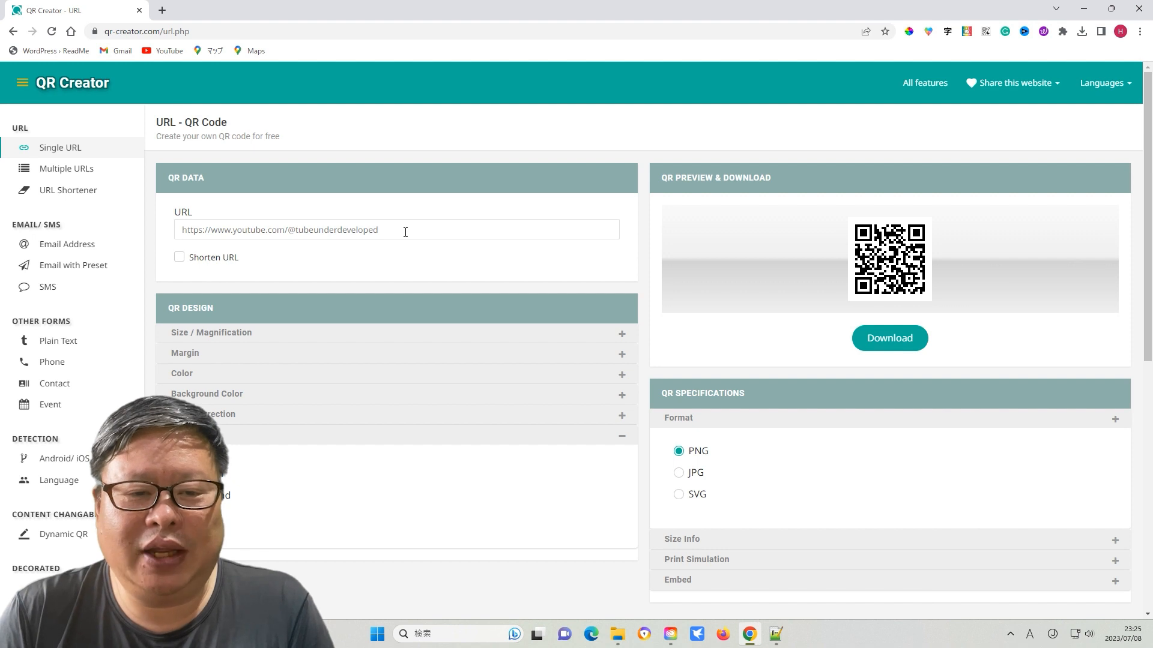
{"action": "left_click", "coordinate": [212, 333]}
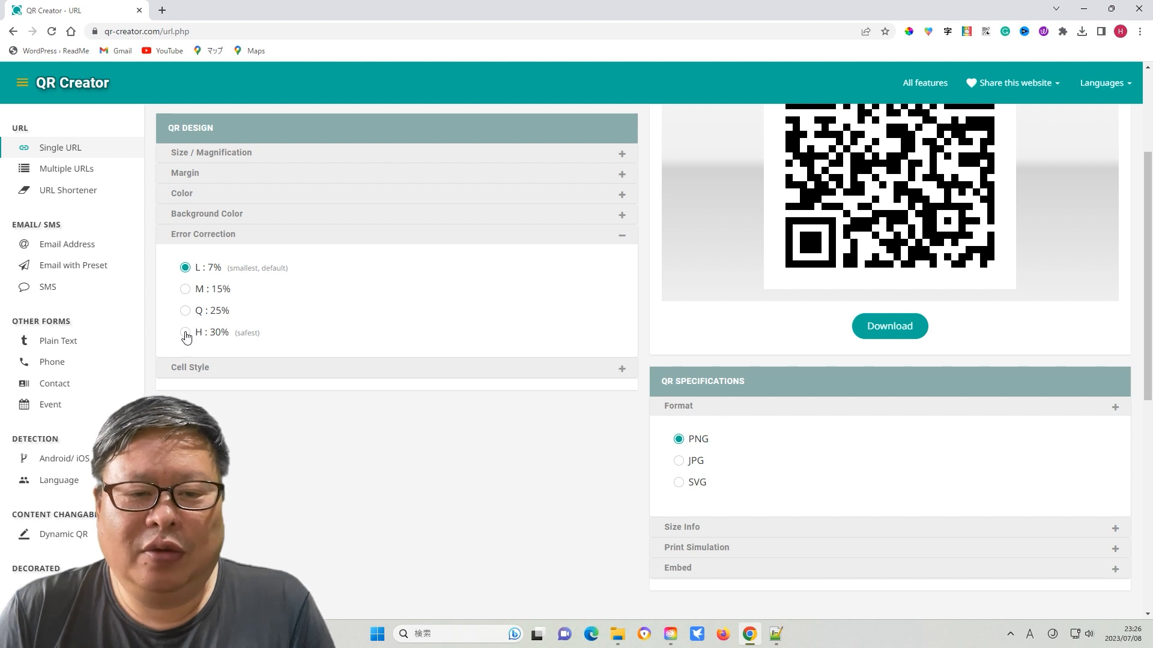
{"action": "left_click", "coordinate": [185, 332]}
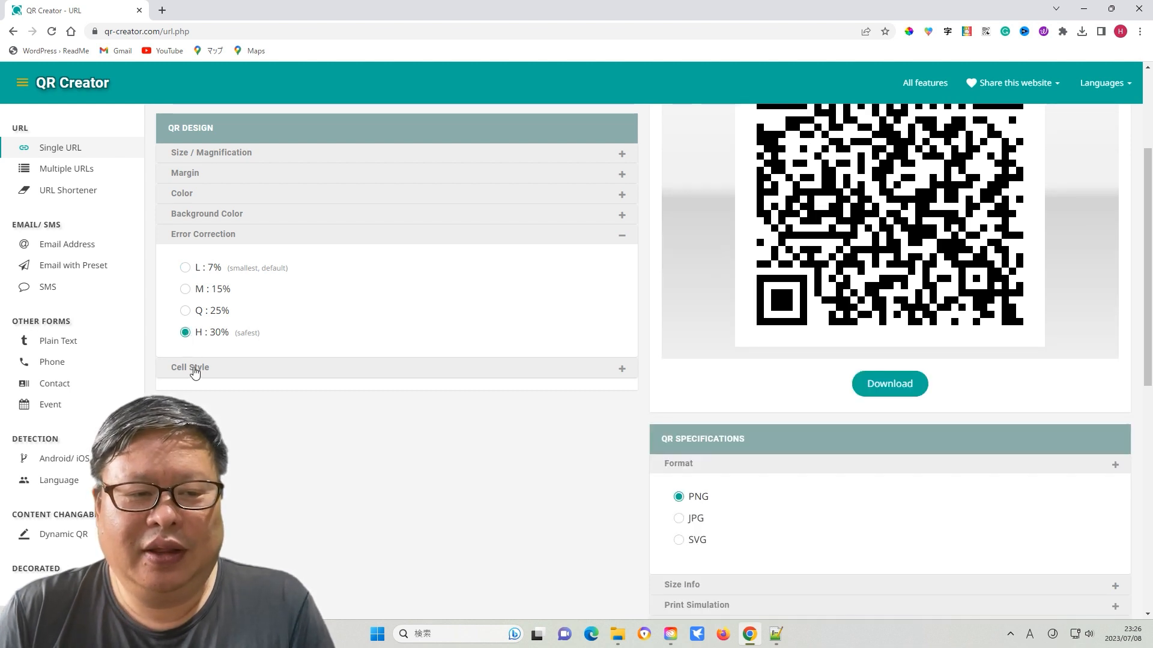
Keep plain cells and download the QR code in SVG format.
{"action": "left_click", "coordinate": [190, 367]}
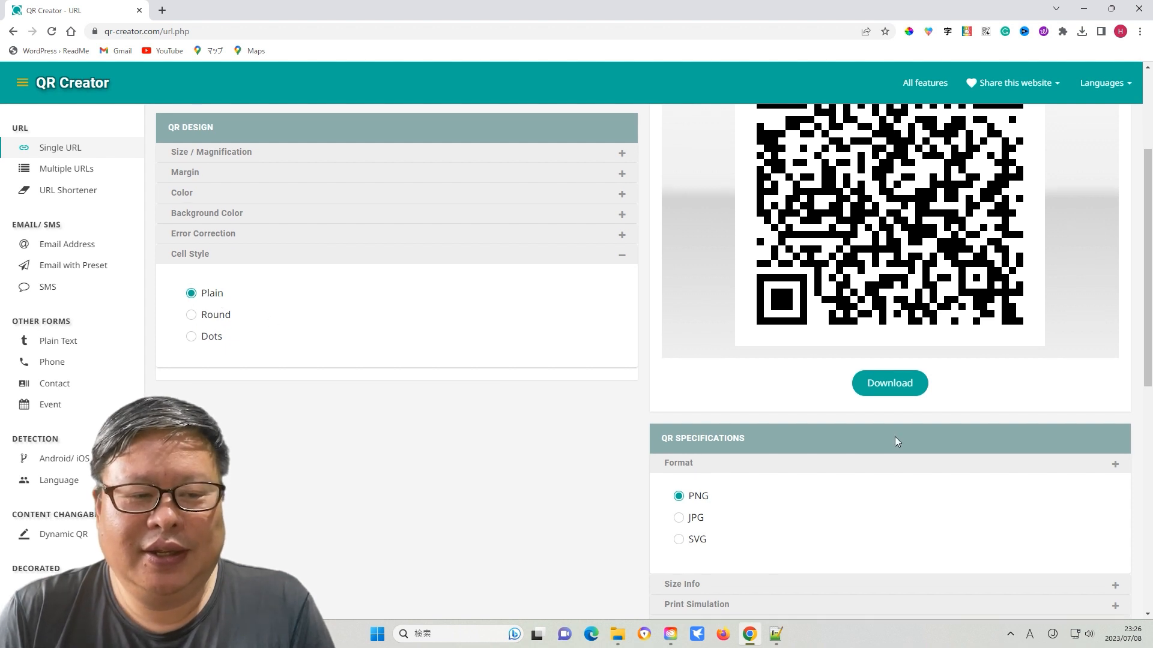
{"action": "left_click", "coordinate": [677, 420]}
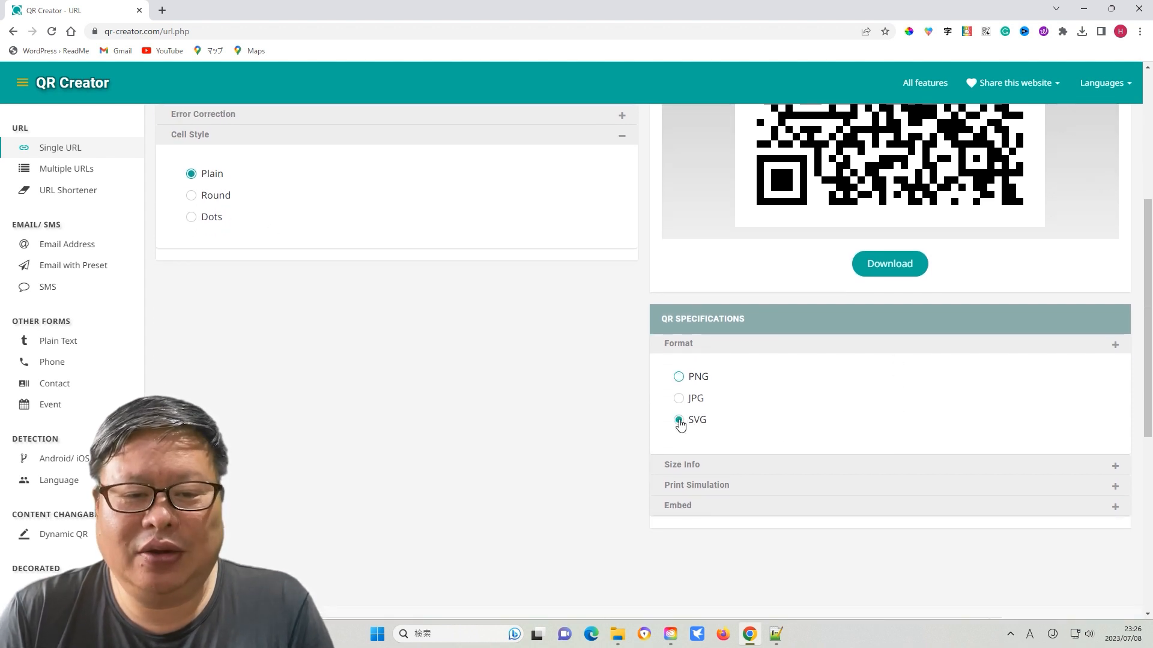
{"action": "left_click", "coordinate": [789, 635]}
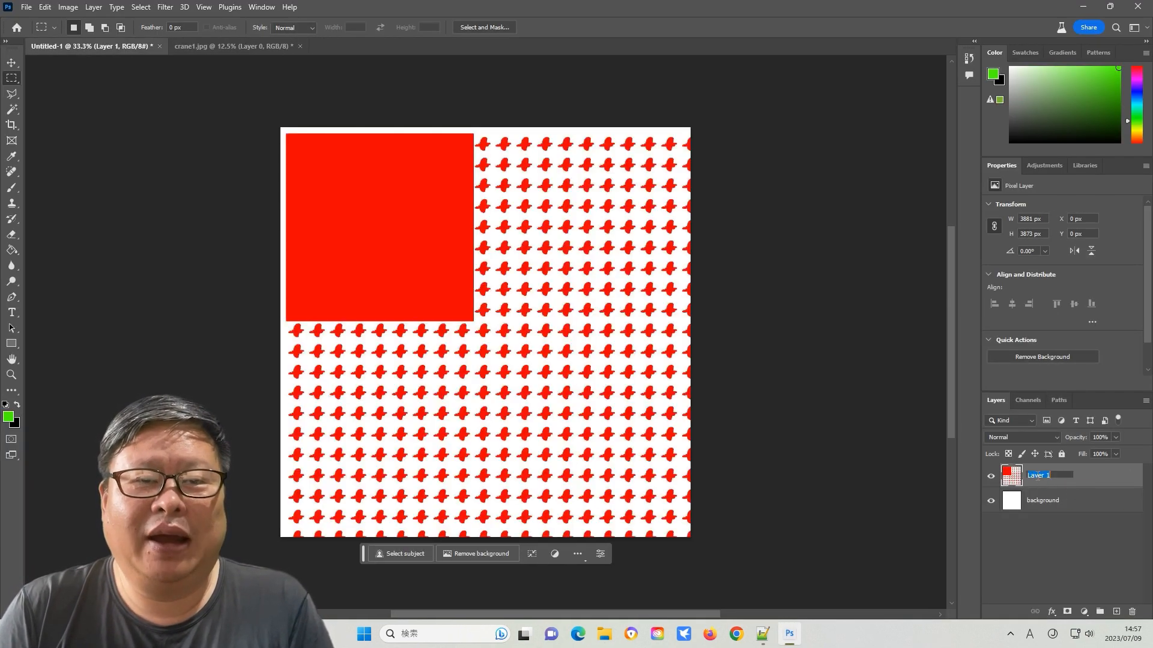
Rename the document's layers to QR, Mask, Photo and background.
{"action": "left_click", "coordinate": [350, 46]}
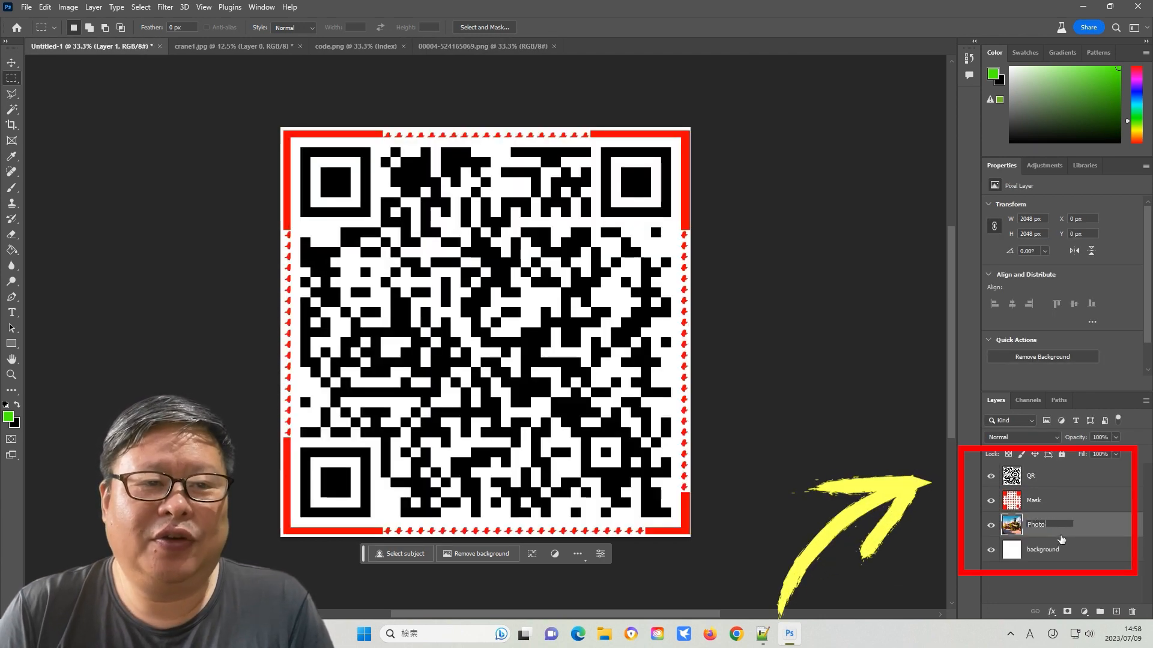
{"action": "left_click", "coordinate": [1037, 525]}
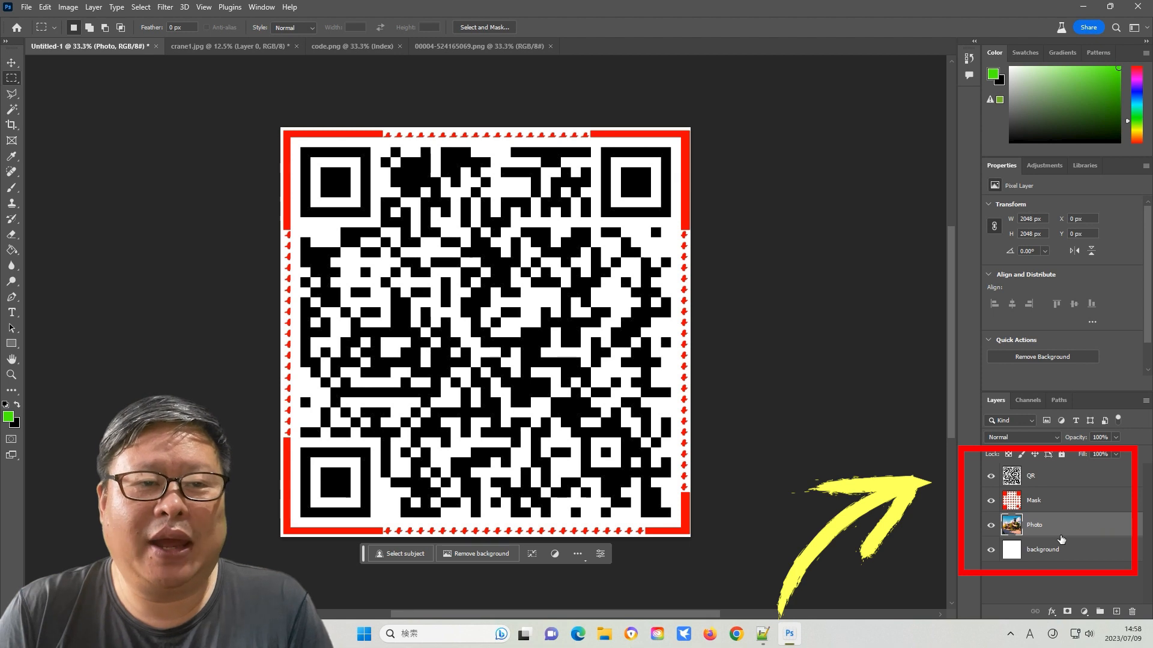
{"action": "left_click", "coordinate": [139, 7]}
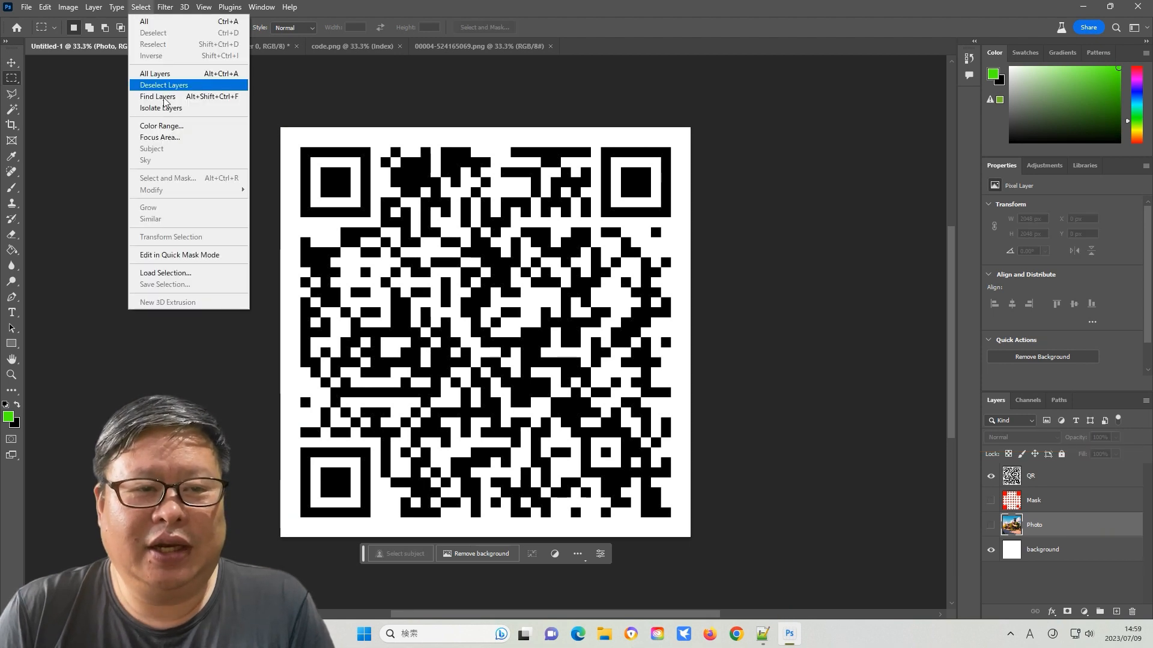
Remove the QR layer's white with Select > Color Range so it sits transparent over the mask.
{"action": "left_click", "coordinate": [155, 73]}
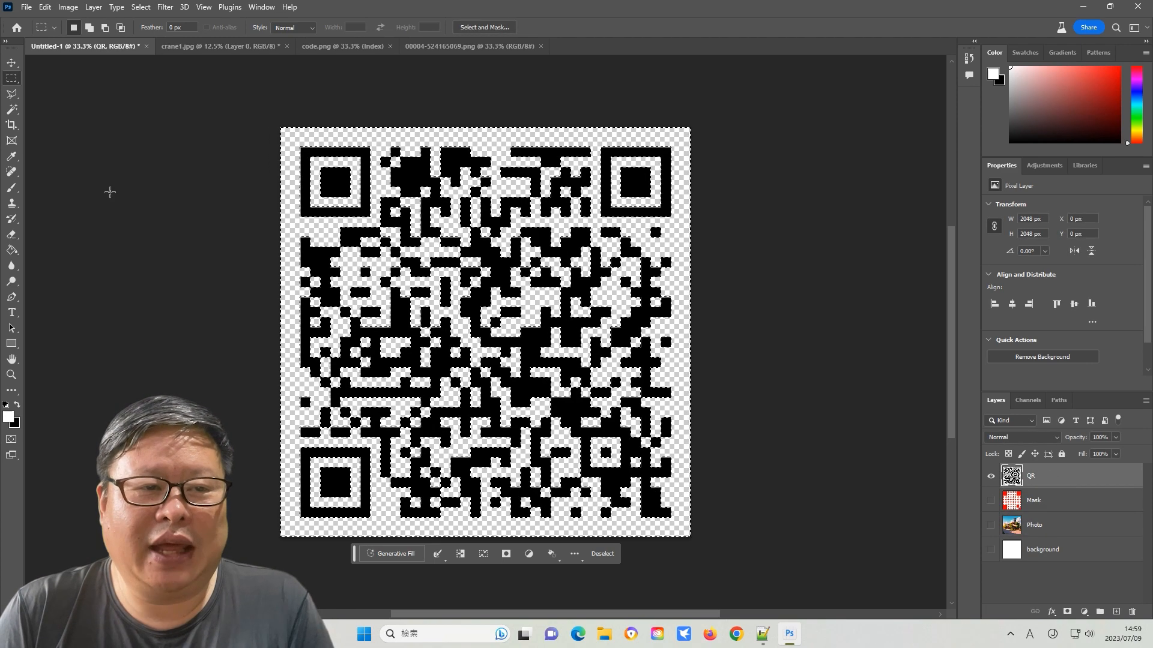
{"action": "left_click", "coordinate": [140, 7]}
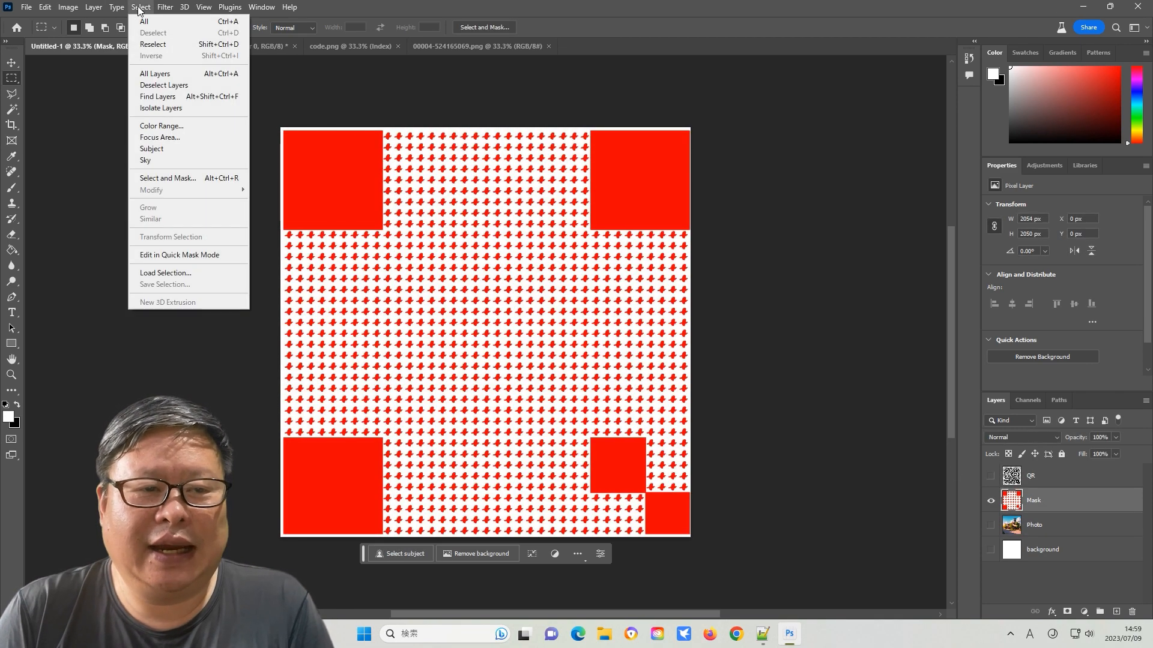
{"action": "left_click", "coordinate": [161, 126]}
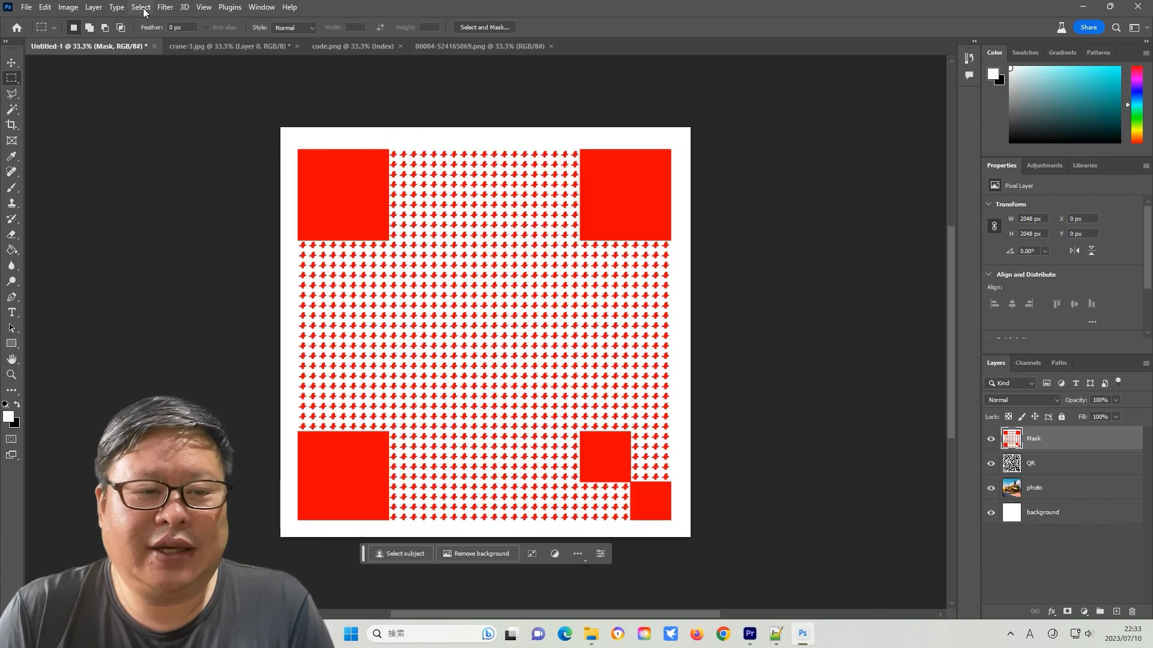
{"action": "left_click", "coordinate": [139, 7]}
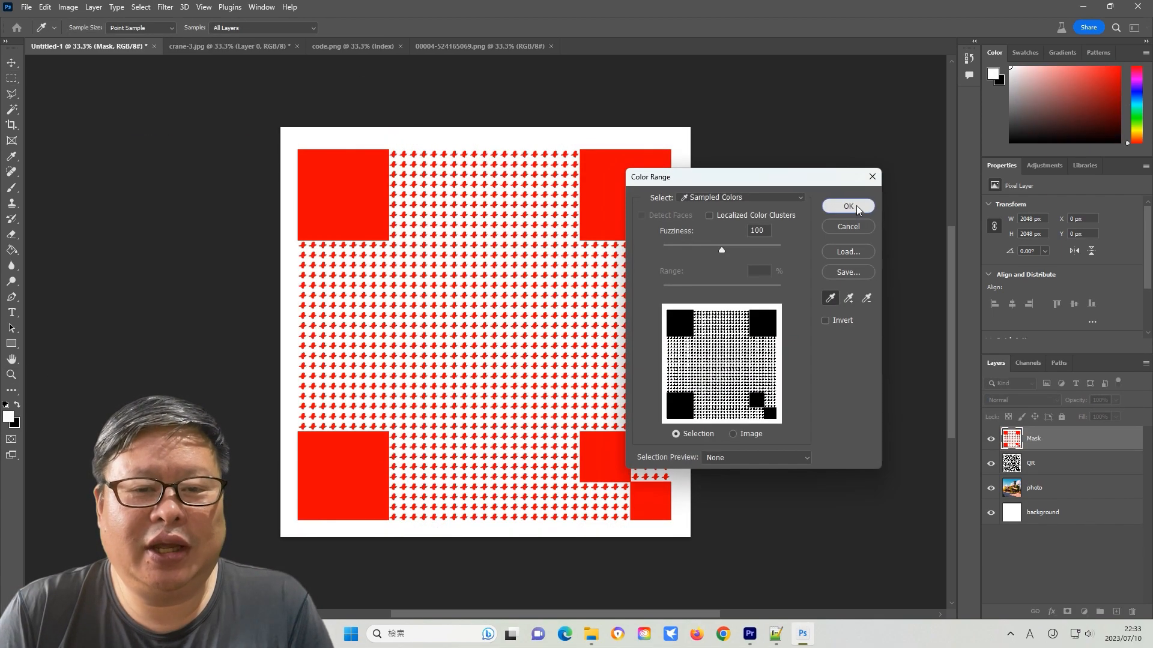
{"action": "left_click", "coordinate": [847, 205]}
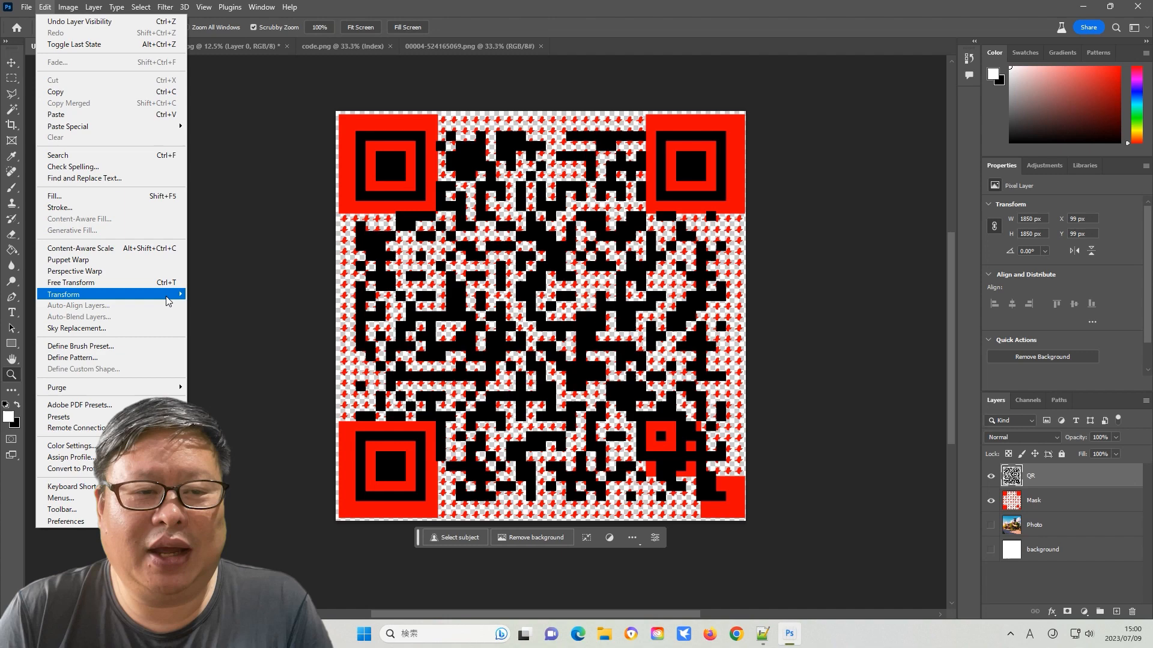
Duplicate the layers and cut the QR modules into crane shapes with the mask selection.
{"action": "left_click", "coordinate": [70, 282]}
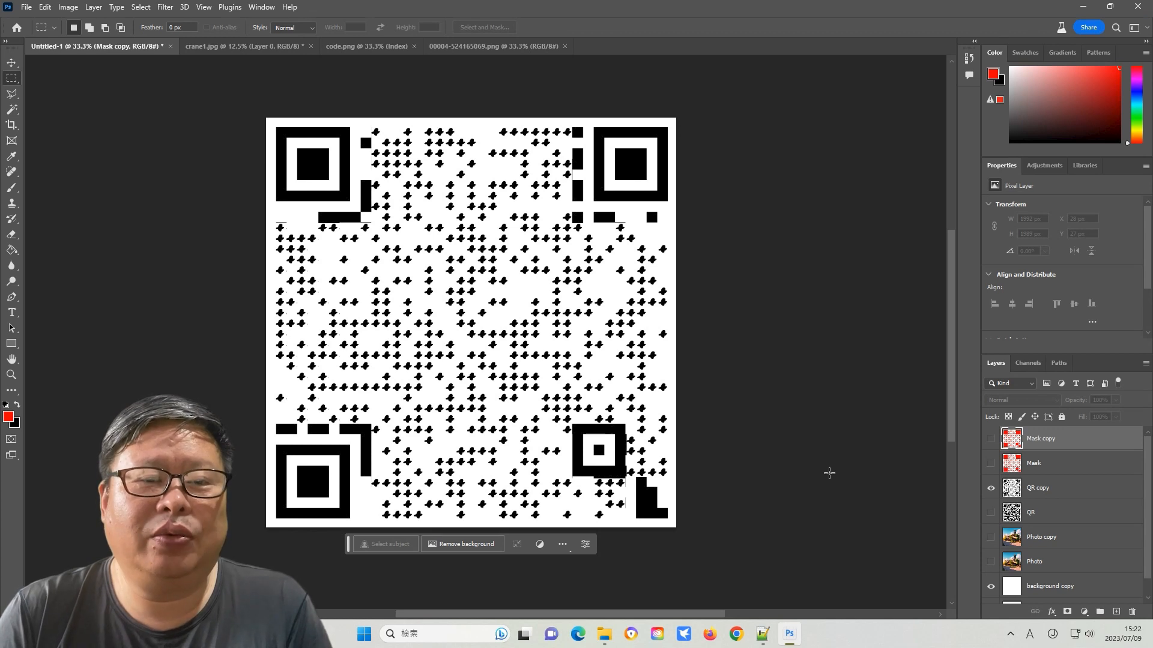
{"action": "mouse_move", "coordinate": [679, 249]}
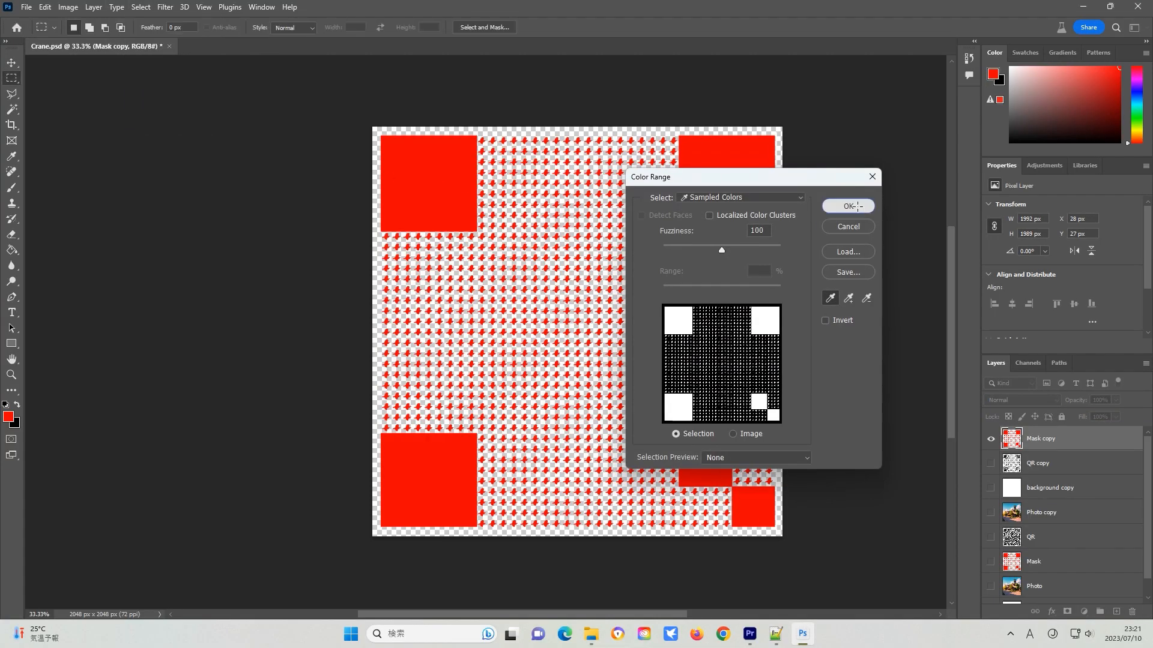
Apply the Mask copy's colour-range selection so the house photo shows through the crane modules.
{"action": "left_click", "coordinate": [847, 205]}
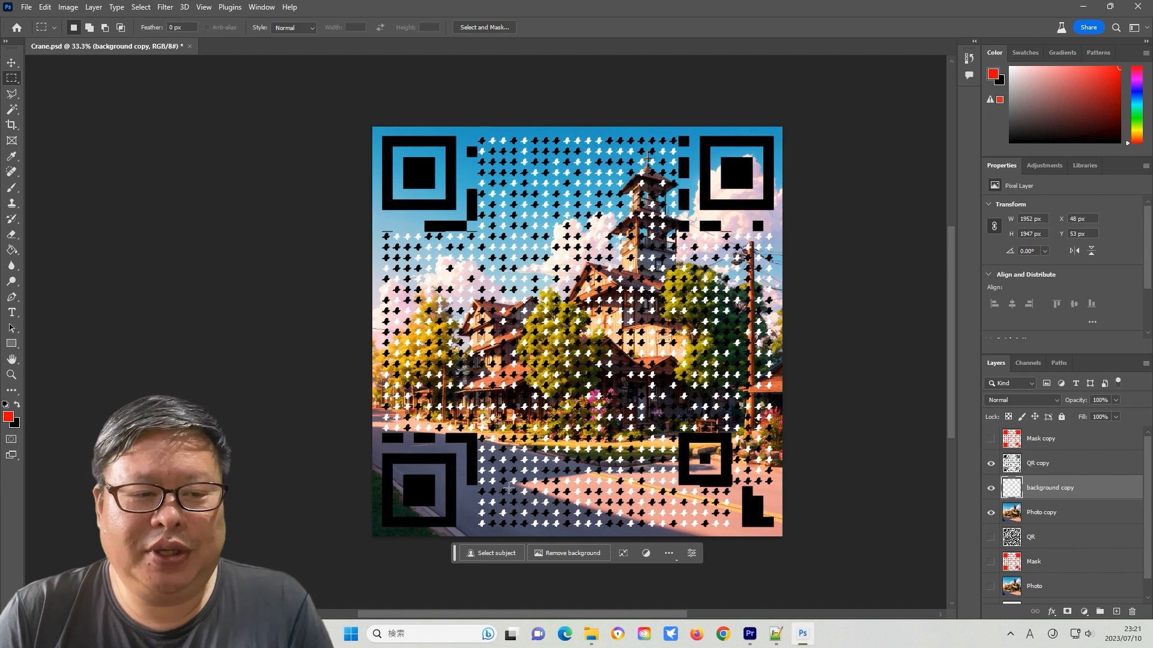
Enter Quick Mask mode, paint with the Brush, then load bit.jpg with the Bitcoin coin pattern.
{"action": "left_click", "coordinate": [139, 7]}
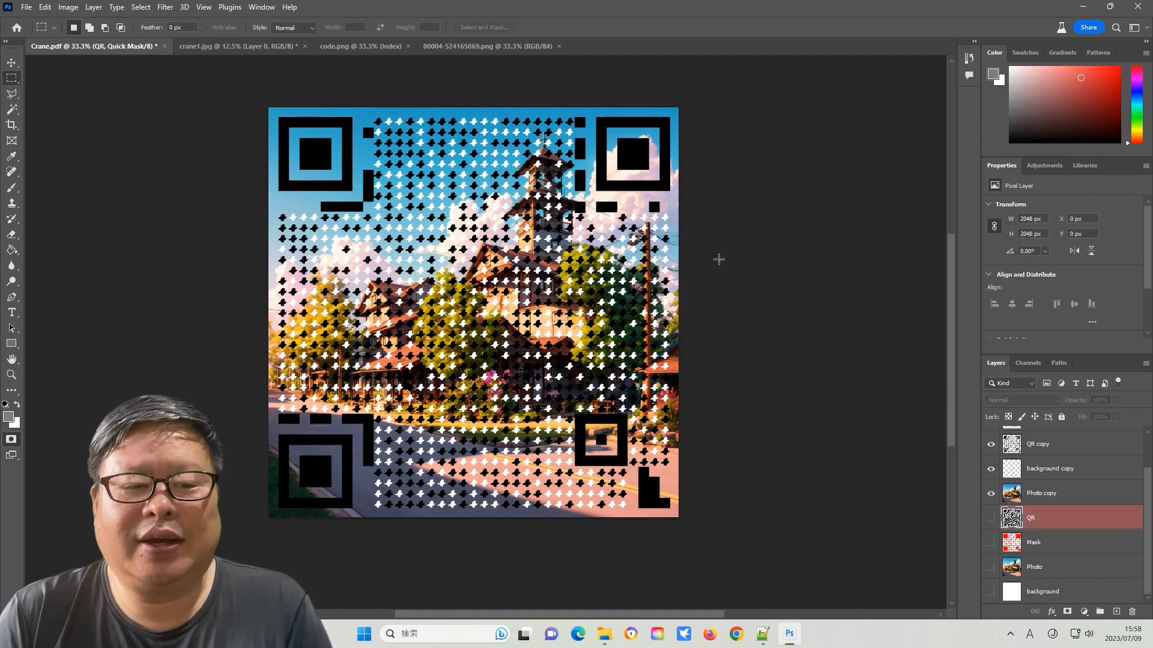
{"action": "left_click", "coordinate": [11, 188]}
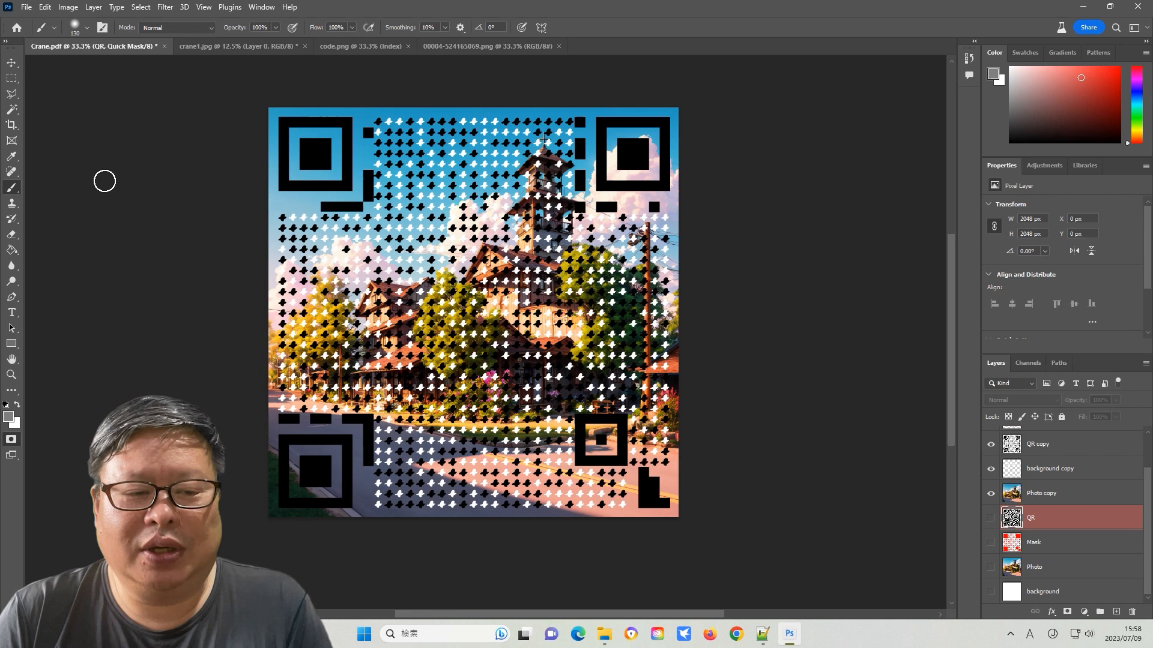
{"action": "left_click", "coordinate": [76, 27]}
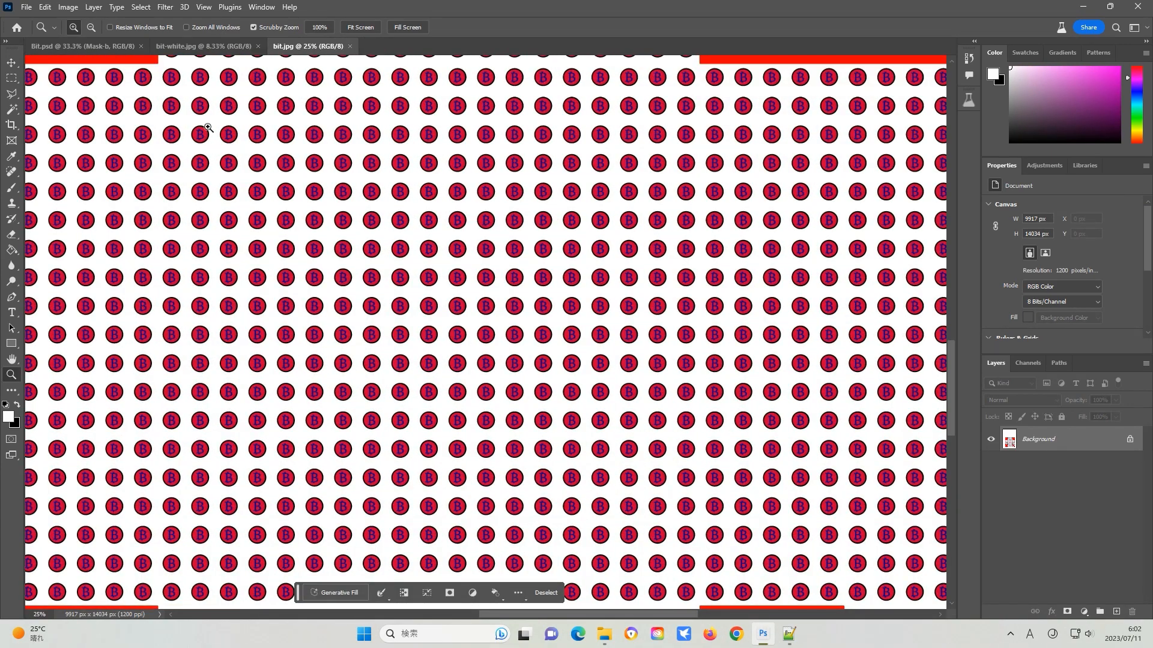
Show the QR layer and free-transform Mask-w to about 104.61% over the QR code.
{"action": "left_click", "coordinate": [204, 46]}
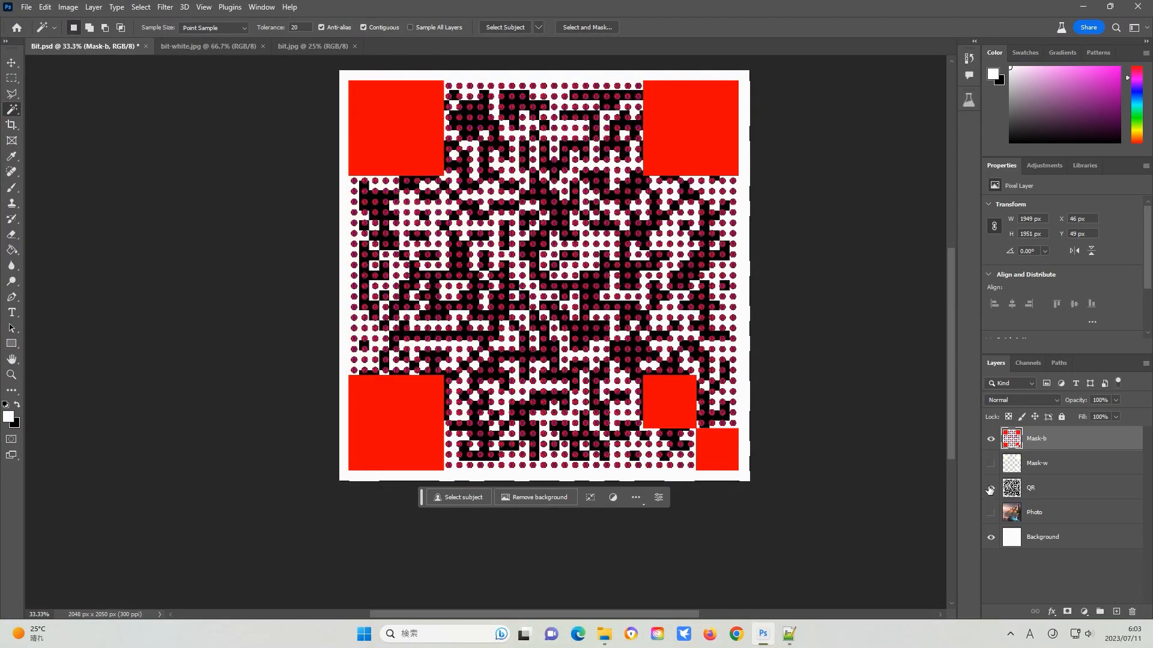
{"action": "left_click", "coordinate": [44, 7]}
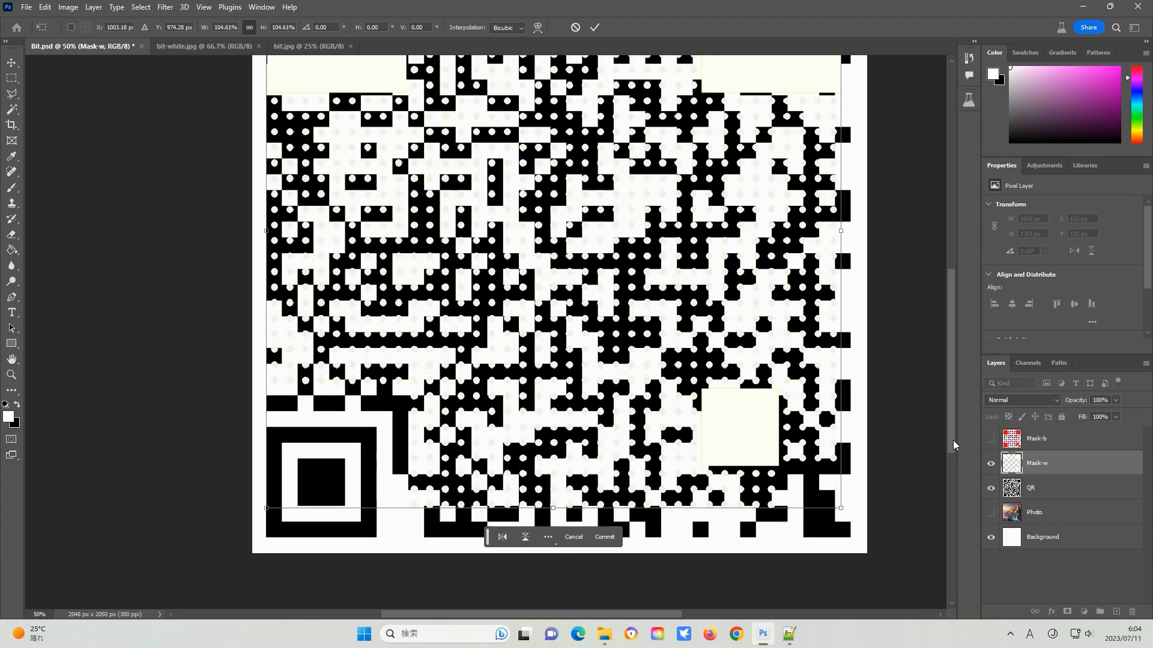
Commit the mask stretch and duplicate the Mask-w, QR and Background layers.
{"action": "left_click_drag", "start_coordinate": [841, 508], "coordinate": [844, 544]}
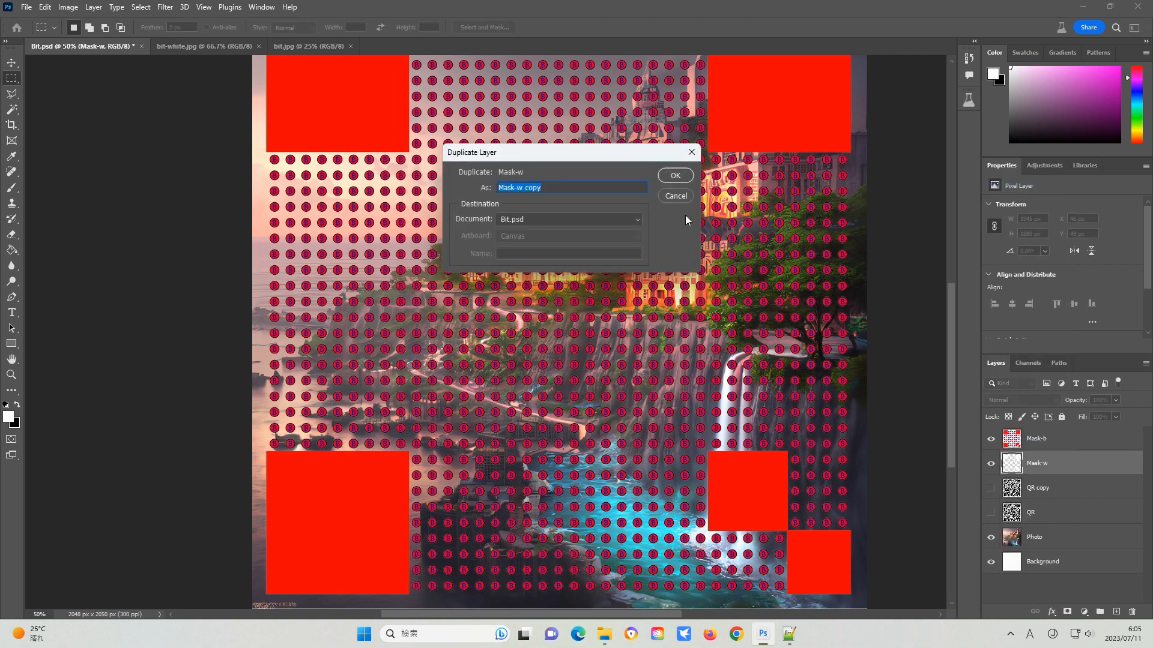
{"action": "left_click", "coordinate": [673, 175]}
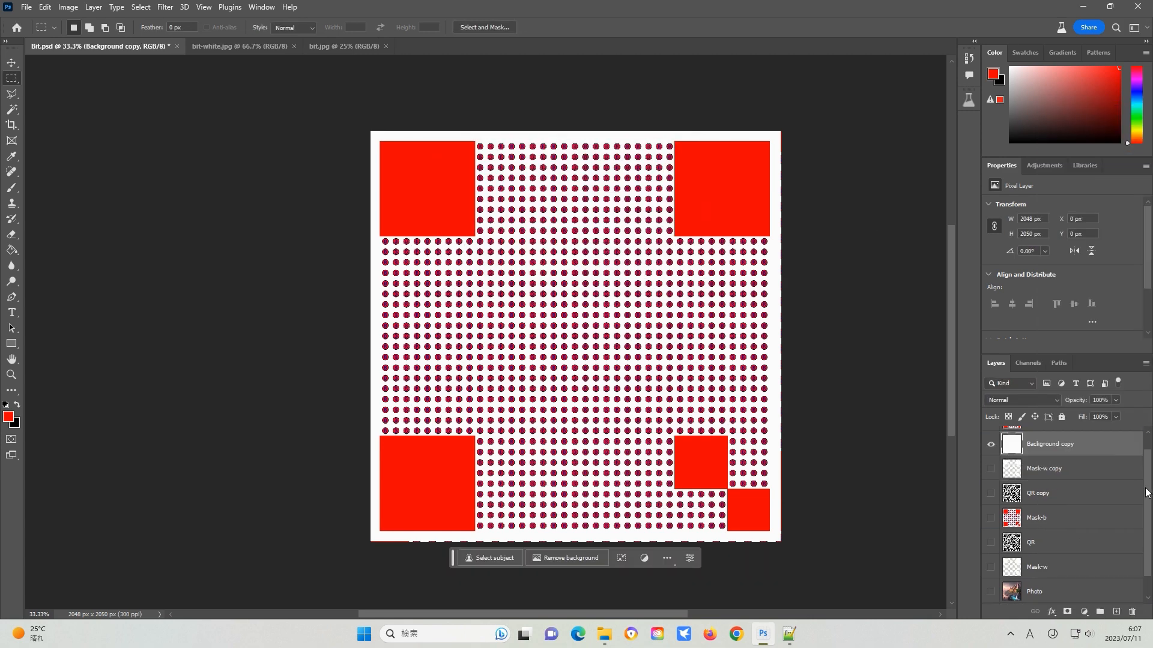
Merge visible into Mask-b copy and select the QR cells by Color Range on Mask-w copy.
{"action": "left_click", "coordinate": [92, 7]}
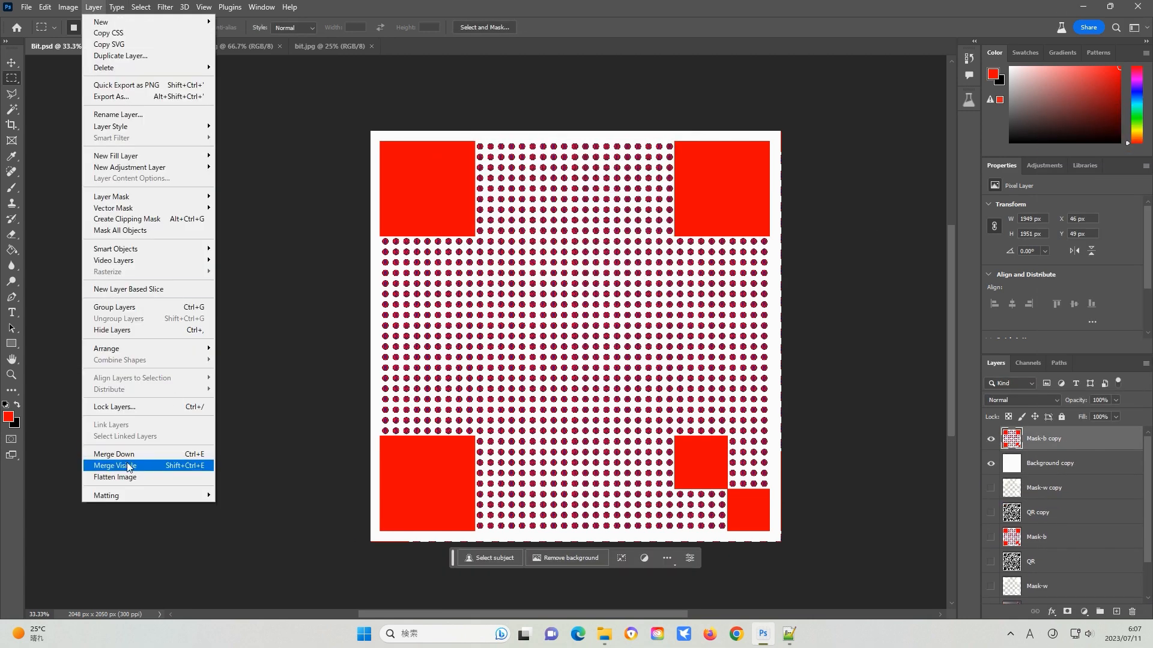
{"action": "left_click", "coordinate": [114, 466]}
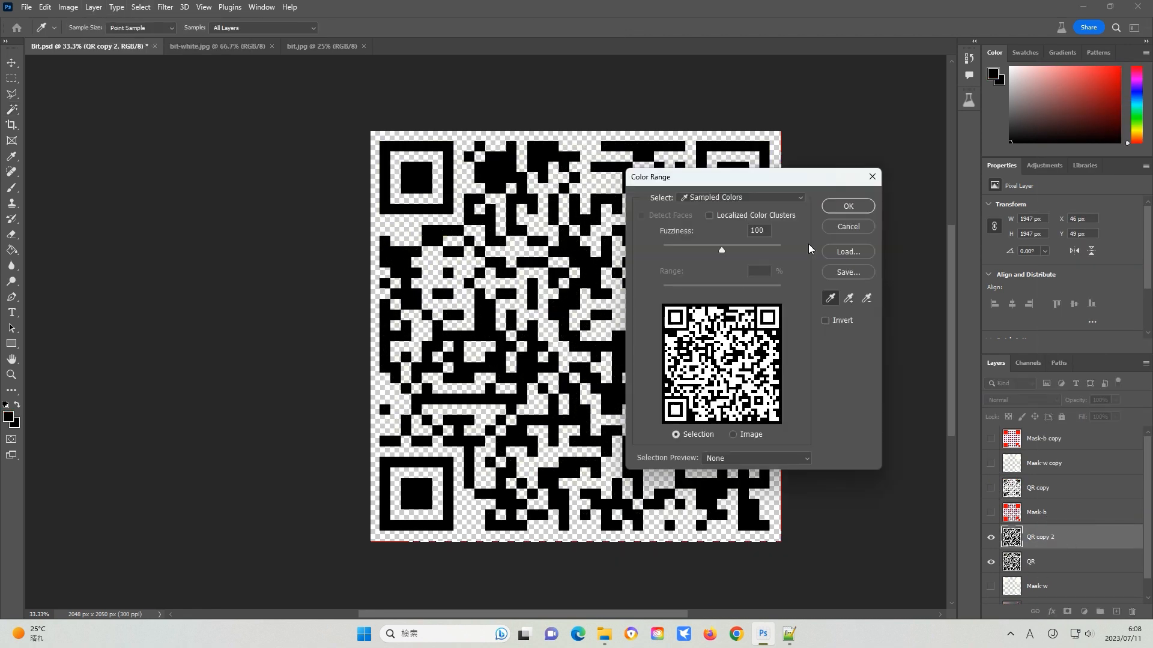
{"action": "left_click", "coordinate": [846, 205]}
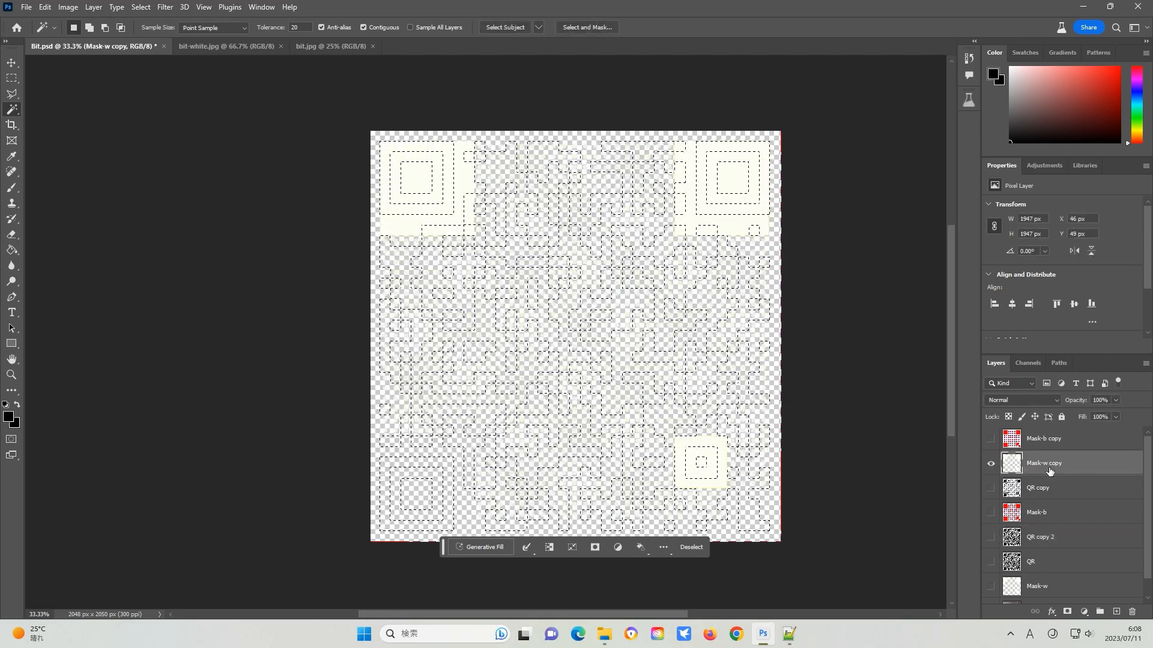